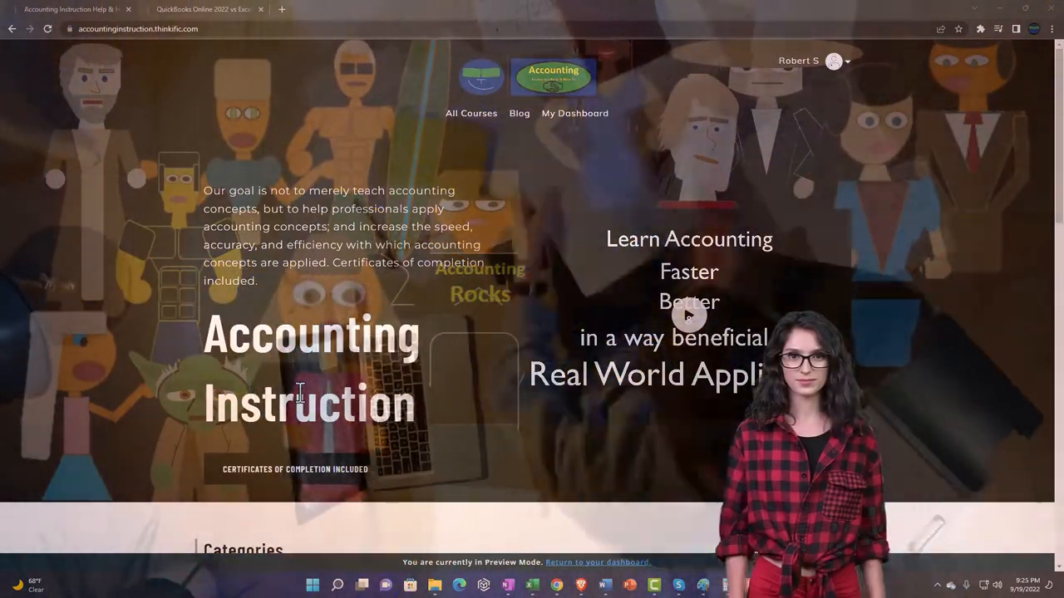
# Step: Scroll through the accounting course categories on the Thinkific homepage
pyautogui.click(532, 299)
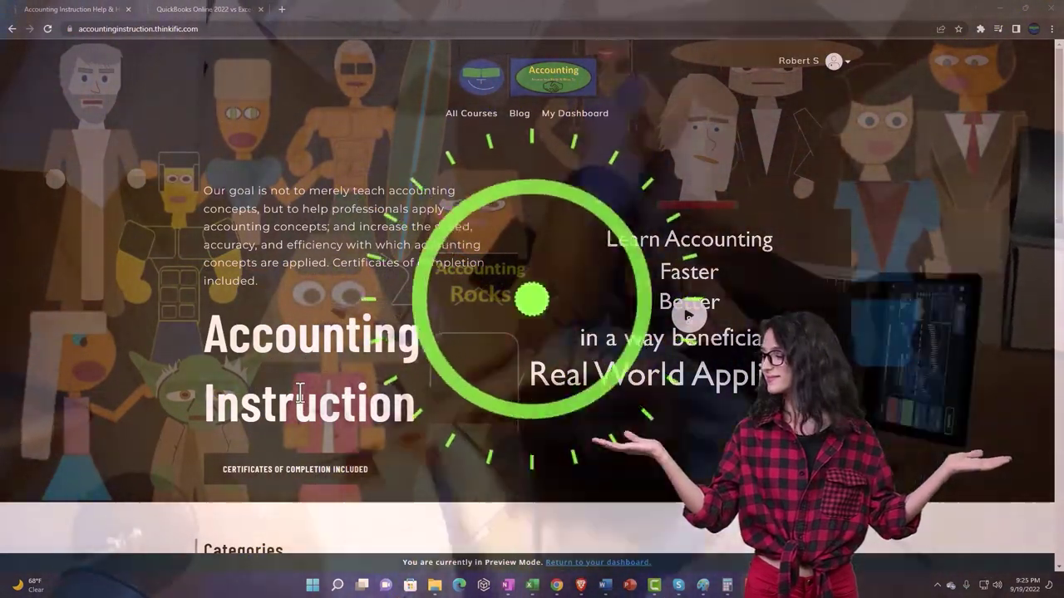
pyautogui.scroll(-3)
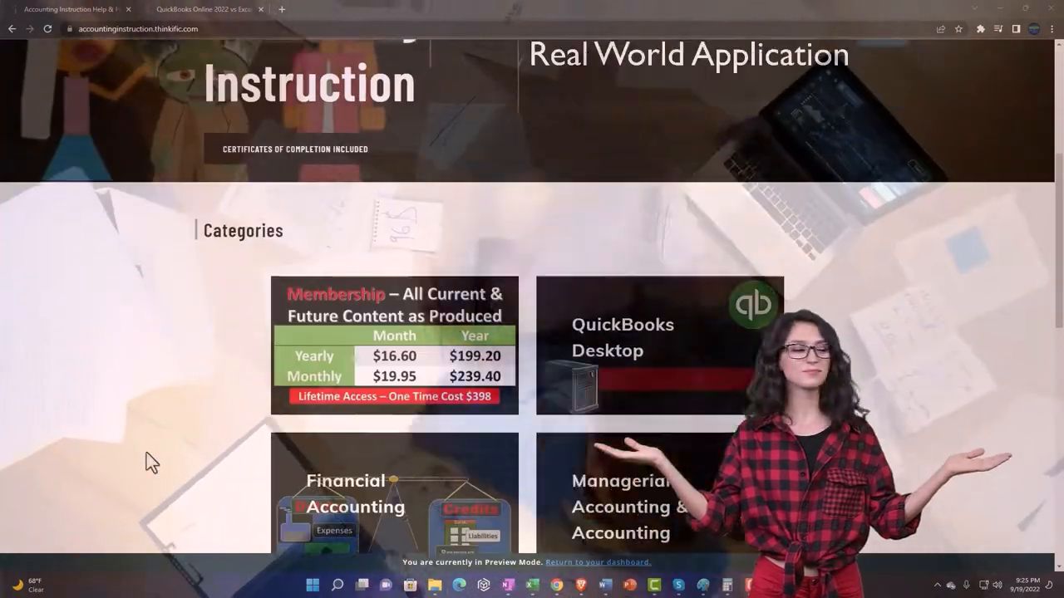
pyautogui.scroll(-3)
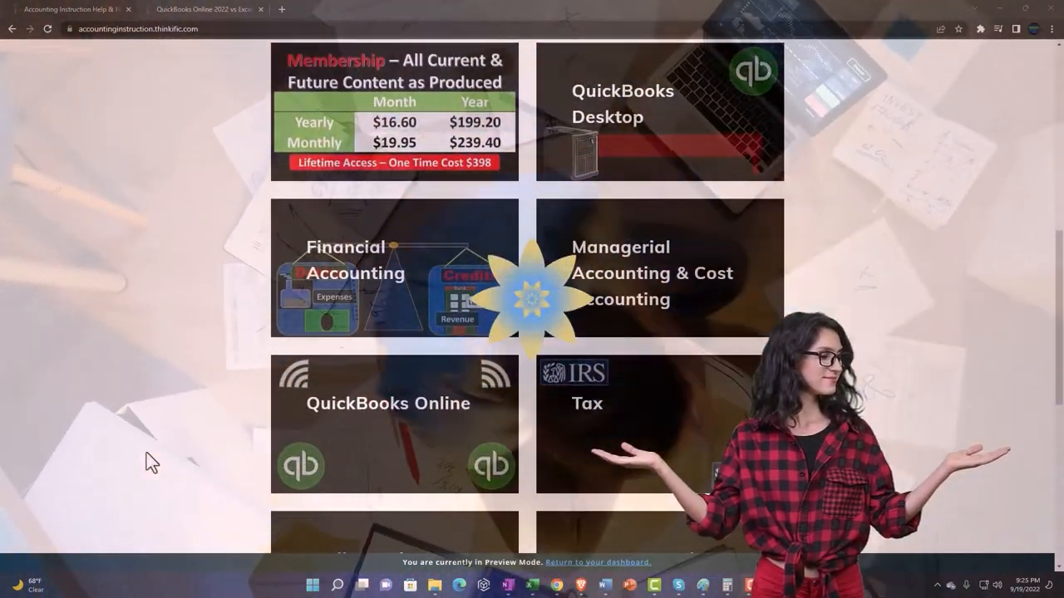
pyautogui.scroll(-3)
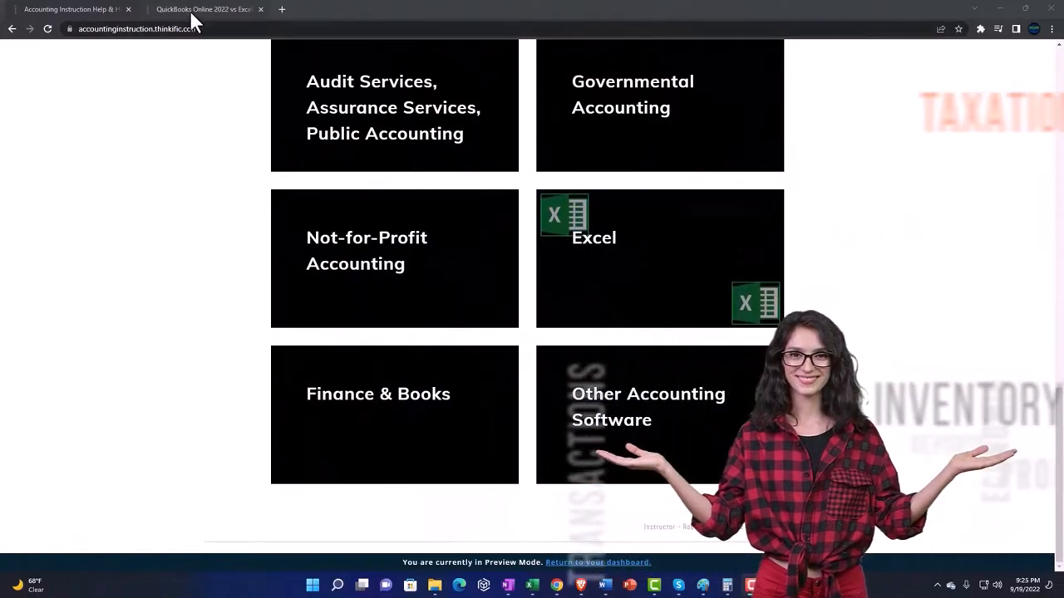
# Step: Bring up the QuickBooks Online 2022 course and its lesson list
pyautogui.click(206, 10)
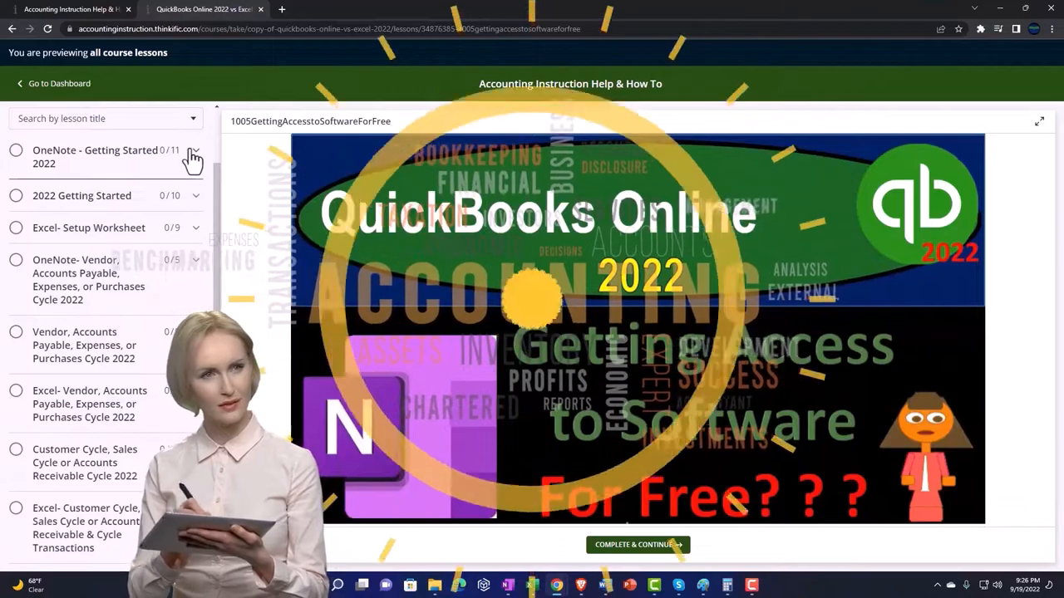
pyautogui.click(193, 157)
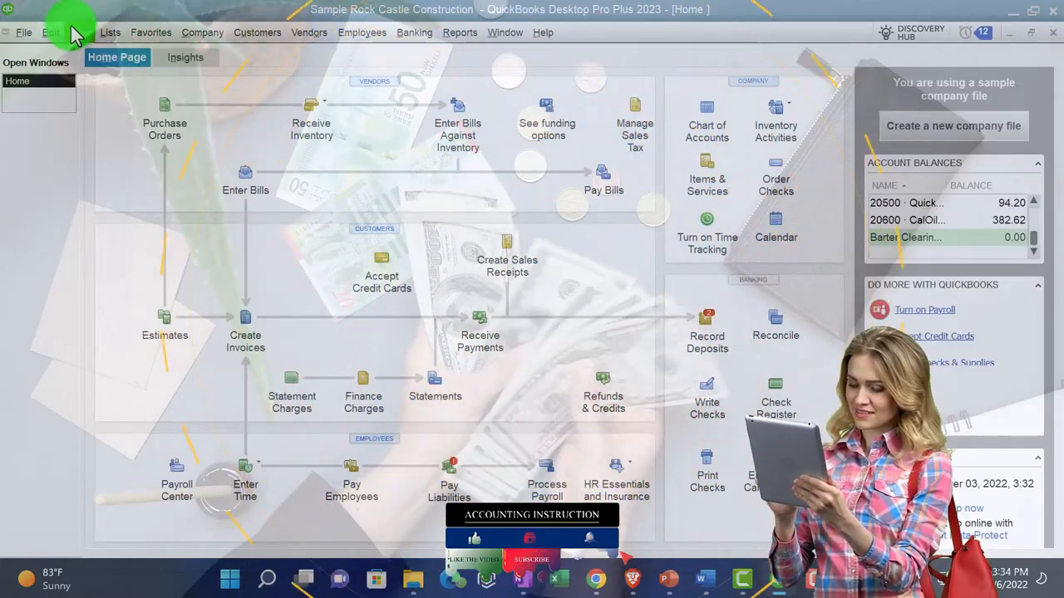
pyautogui.click(79, 33)
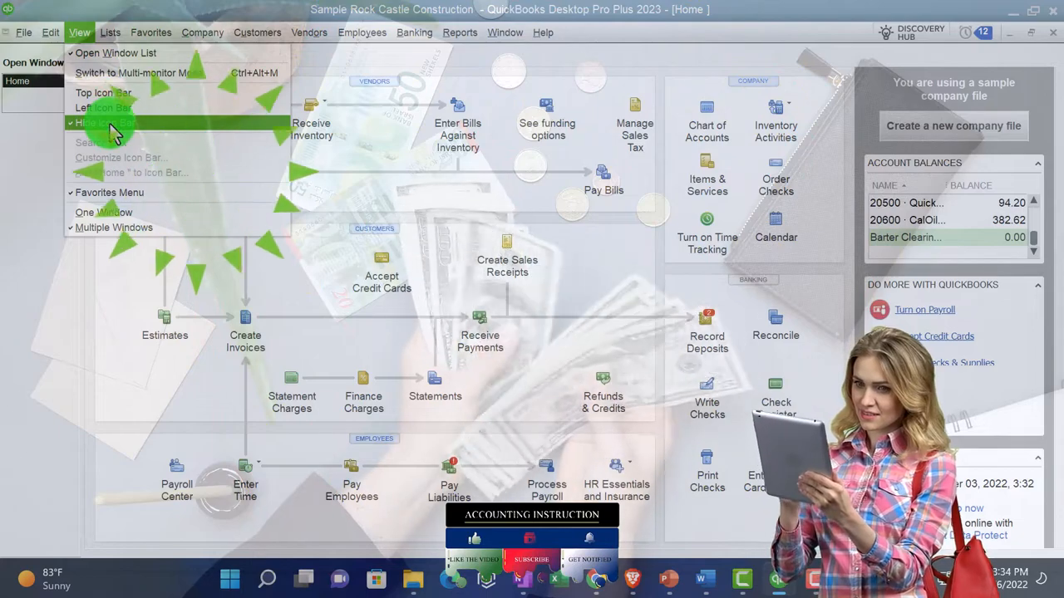
pyautogui.moveTo(116, 51)
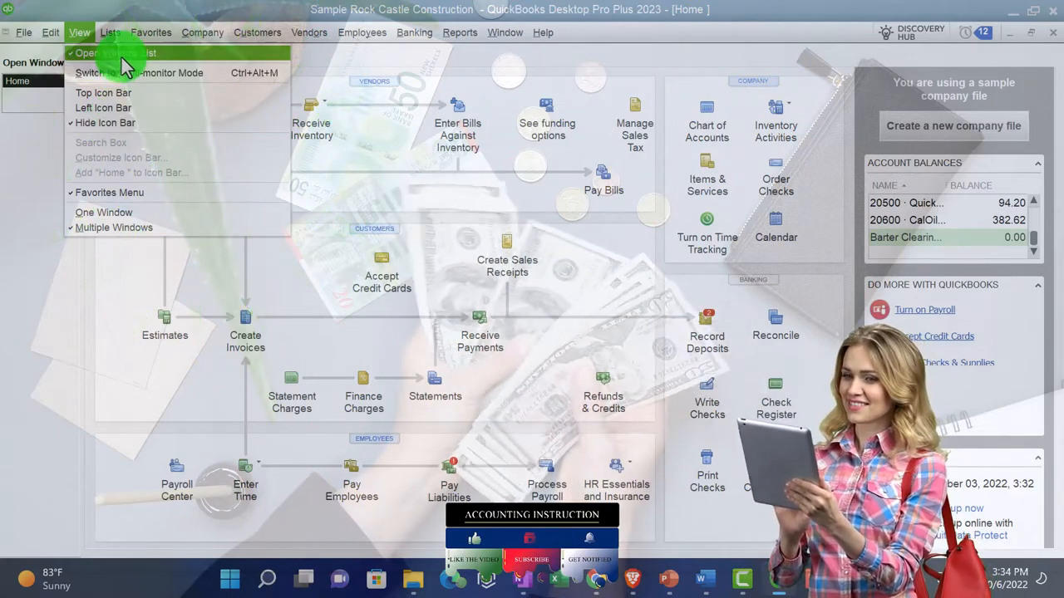
pyautogui.click(115, 53)
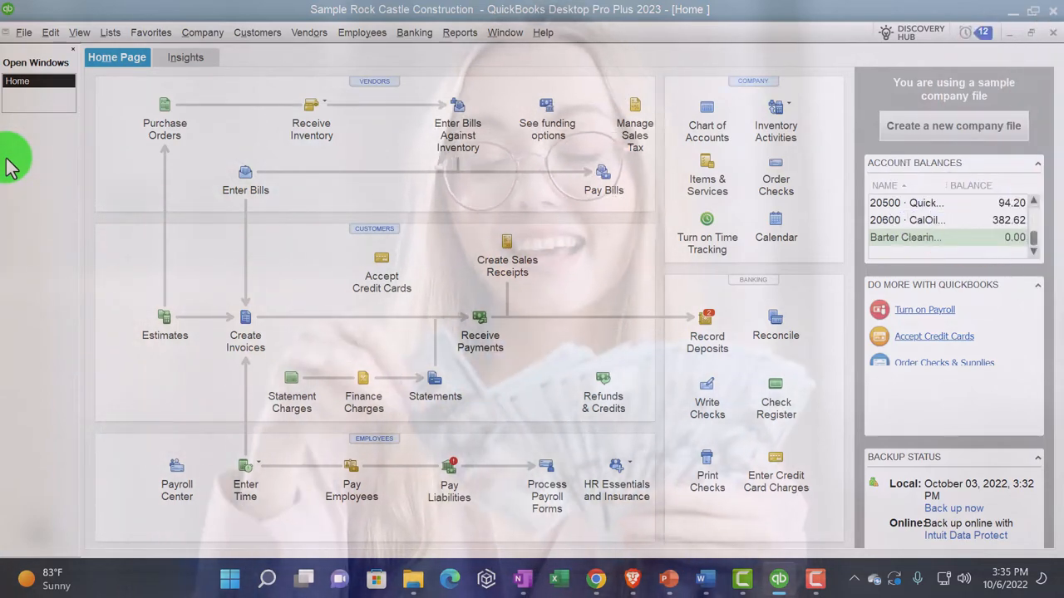
# Step: Launch the Report Center from the Reports menu and maximize it
pyautogui.click(458, 31)
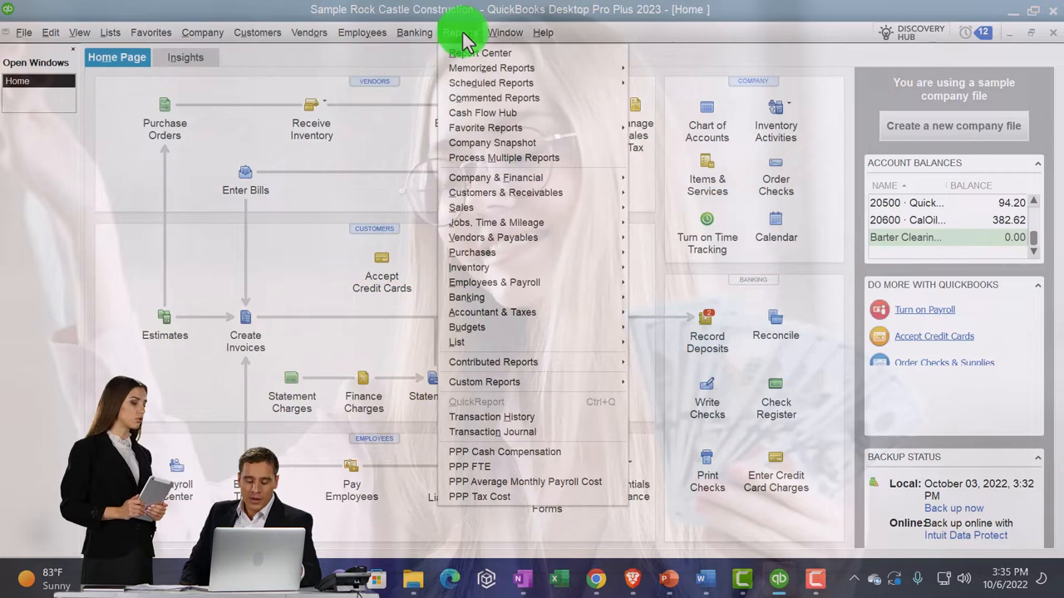
pyautogui.moveTo(492, 67)
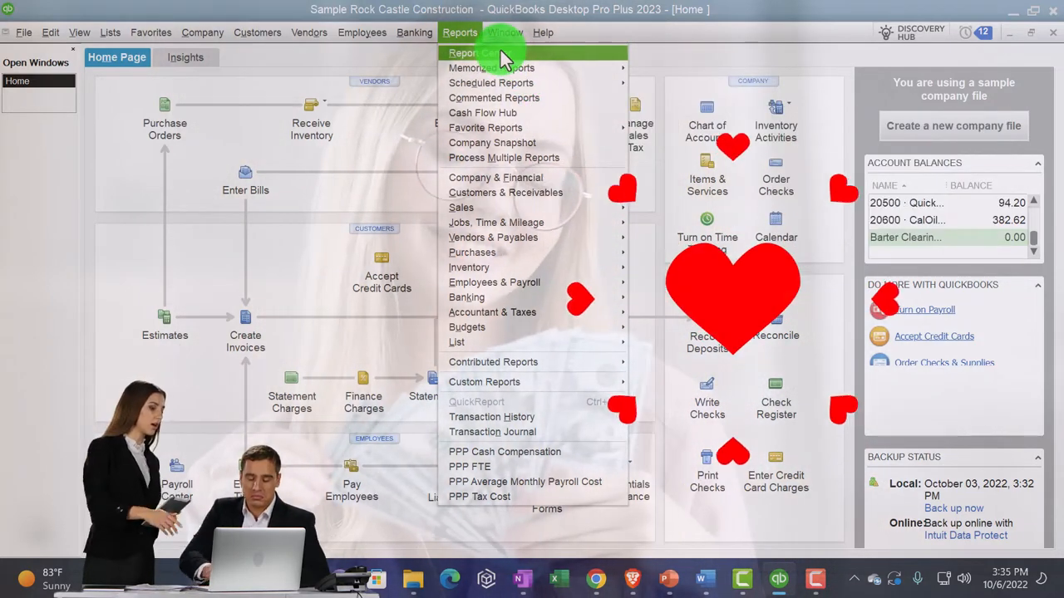
pyautogui.click(505, 33)
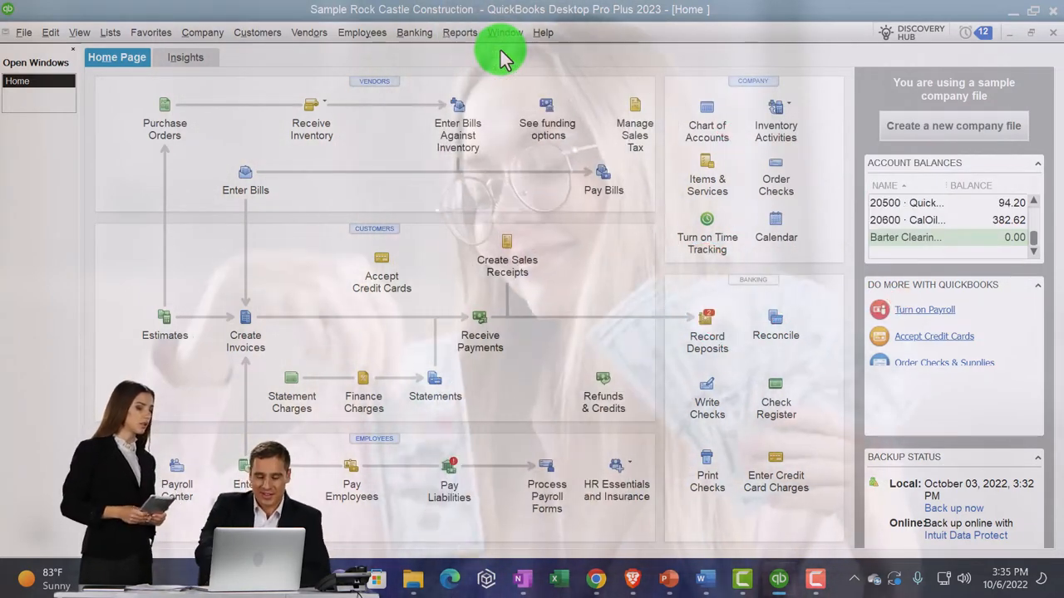
pyautogui.click(459, 33)
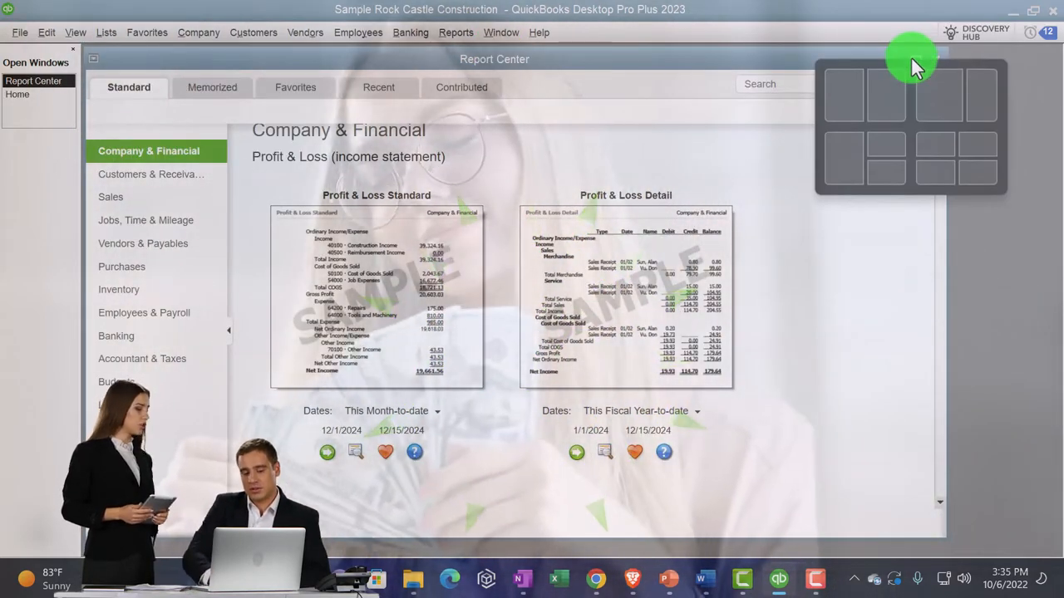
pyautogui.click(1034, 10)
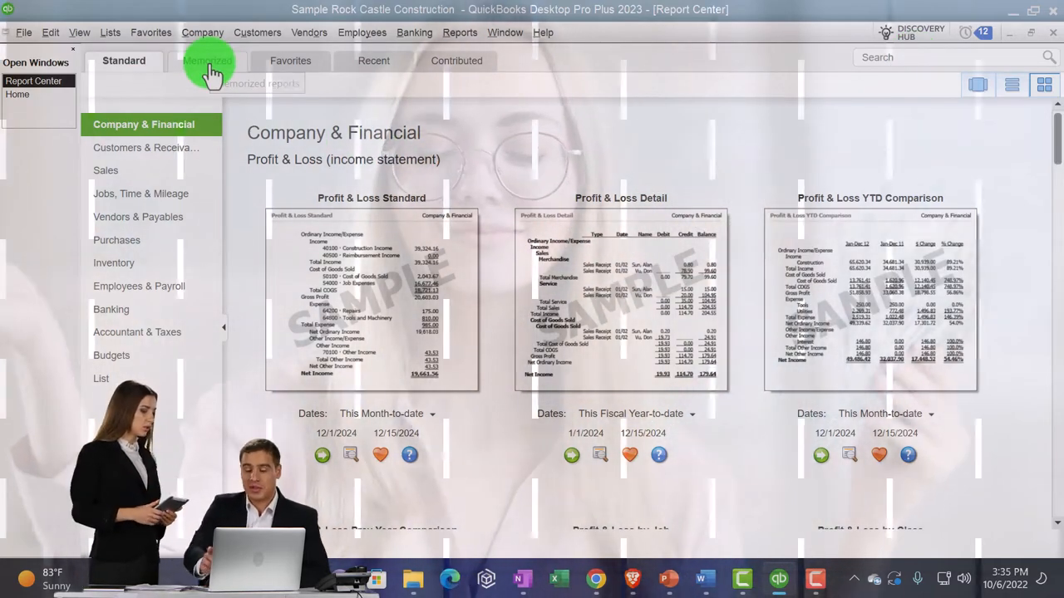
# Step: Show the memorized Client Month End Reports in list view
pyautogui.click(206, 60)
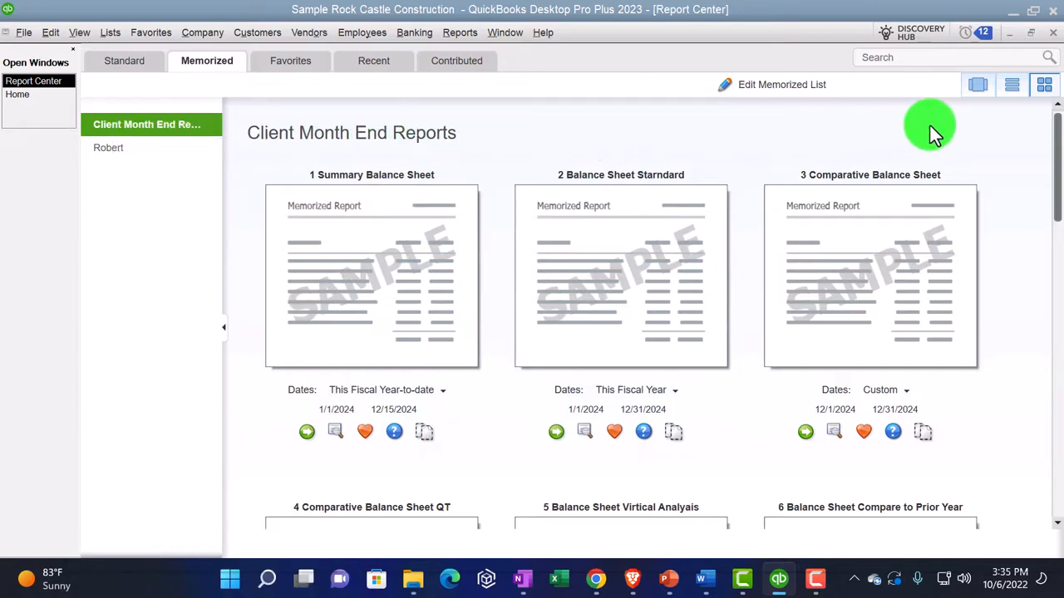
pyautogui.click(1010, 83)
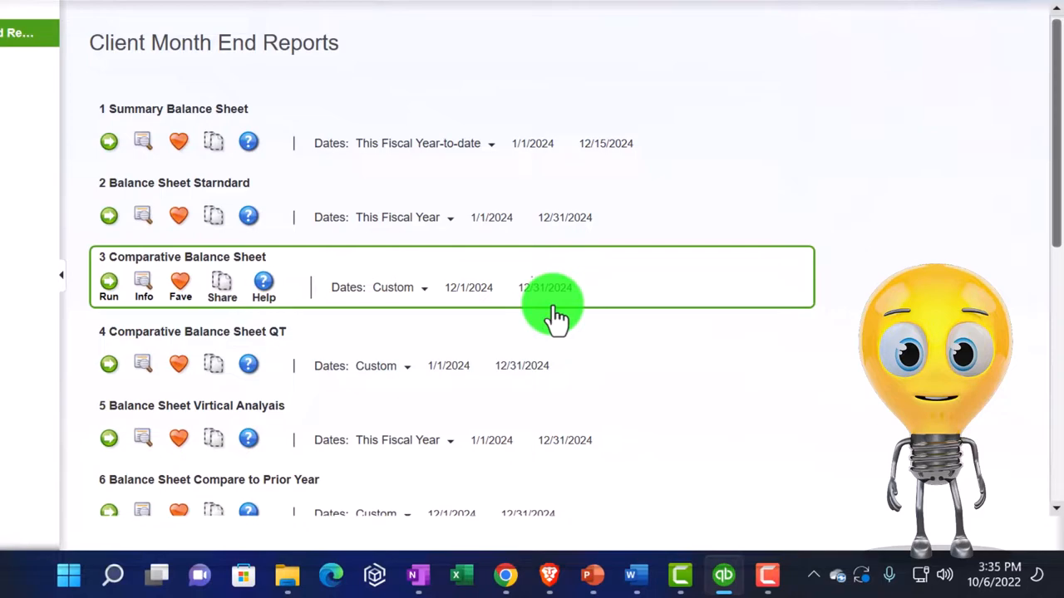
pyautogui.scroll(-3)
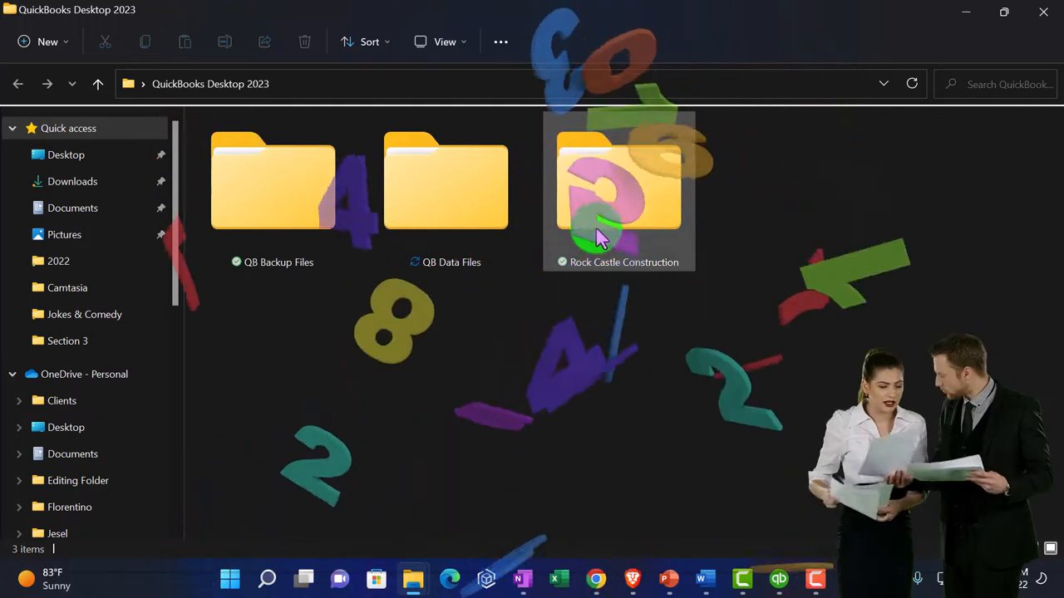
# Step: Navigate into Rock Castle Construction's Month End Reports folder
pyautogui.click(619, 183)
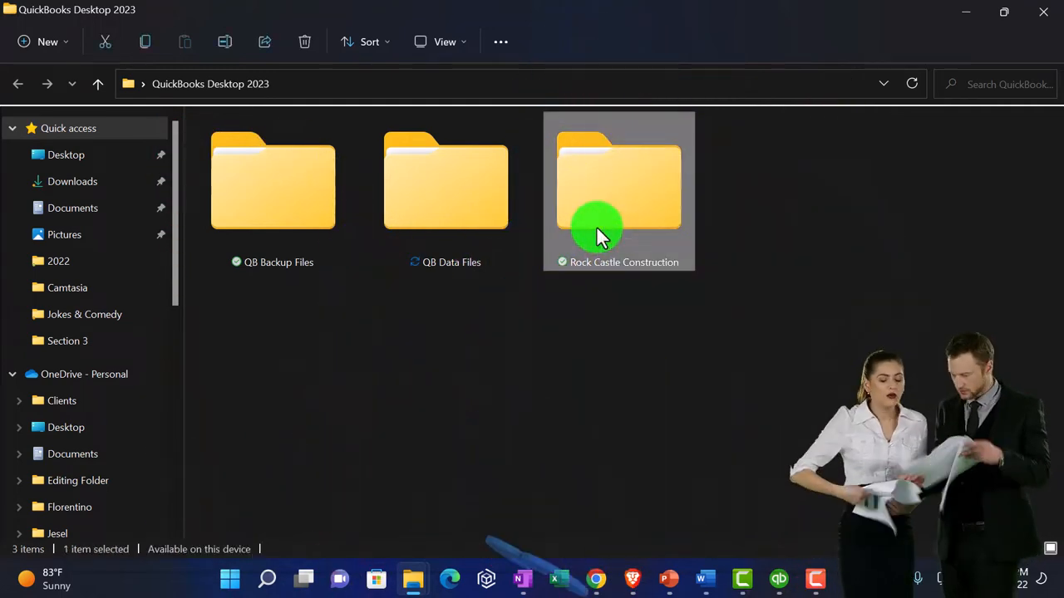
pyautogui.doubleClick(618, 181)
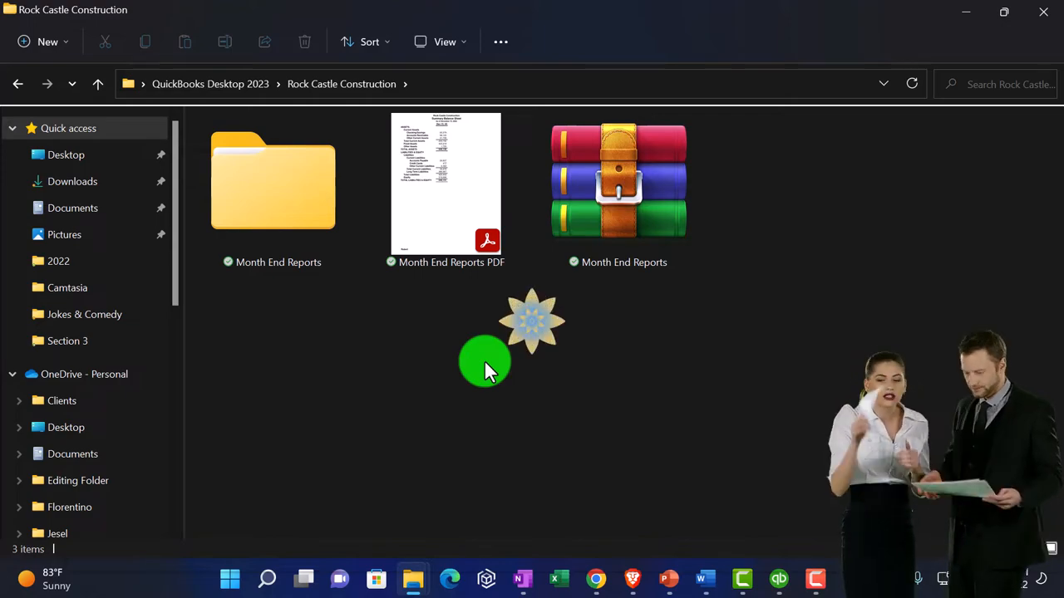
pyautogui.click(272, 183)
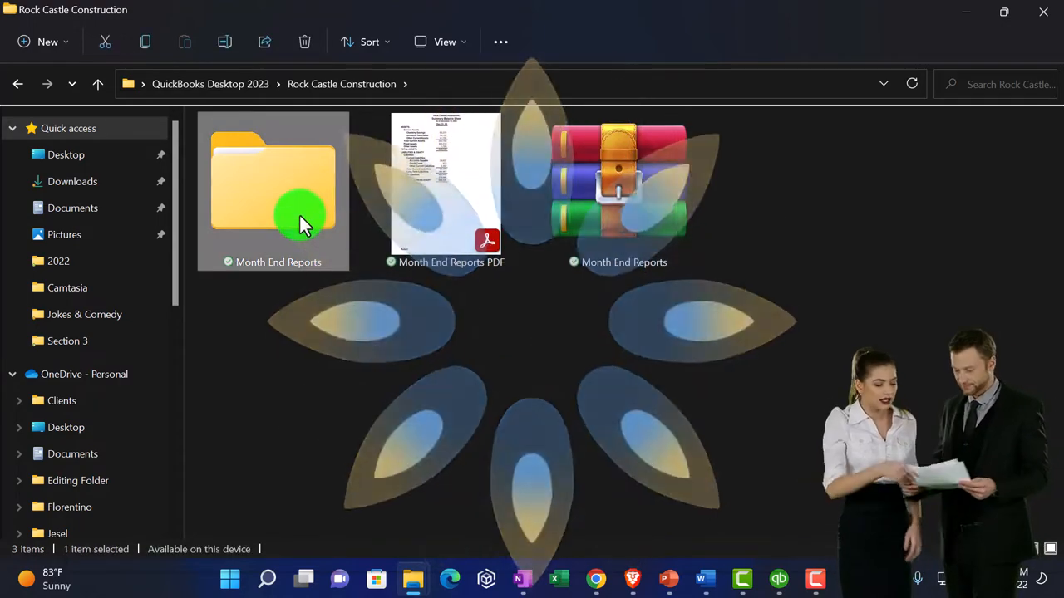
pyautogui.doubleClick(273, 183)
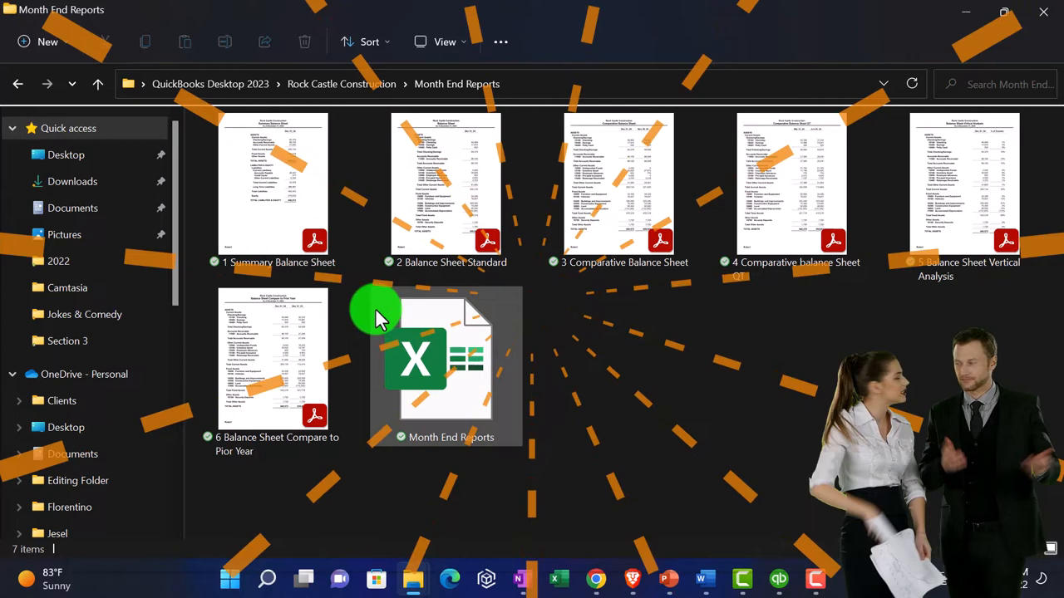
# Step: Look over the 2 Balance Sheet Standard and combined Month End Reports PDFs in the folder
pyautogui.click(445, 365)
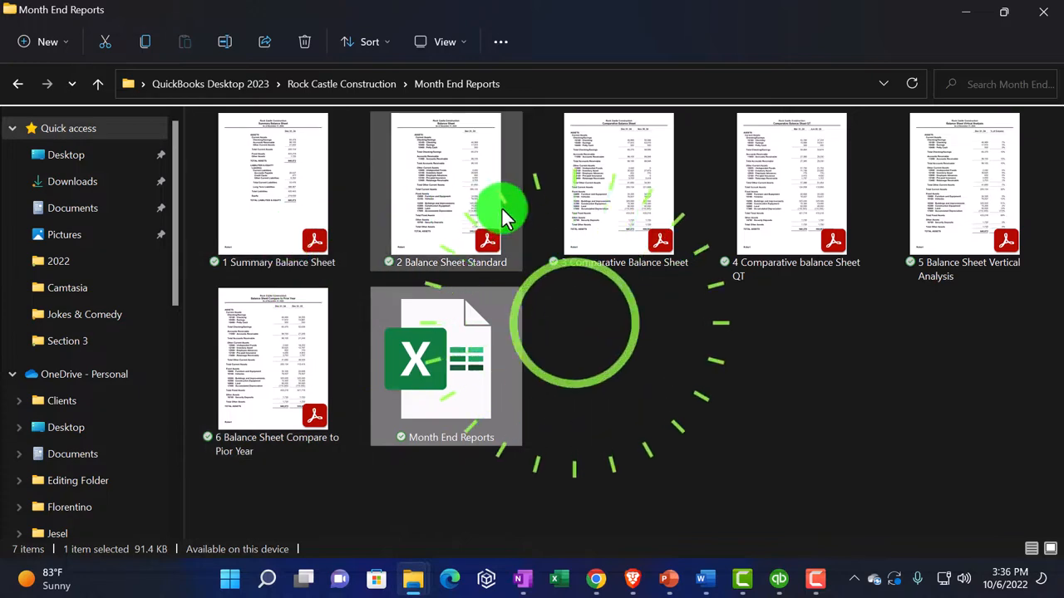
pyautogui.moveTo(507, 216)
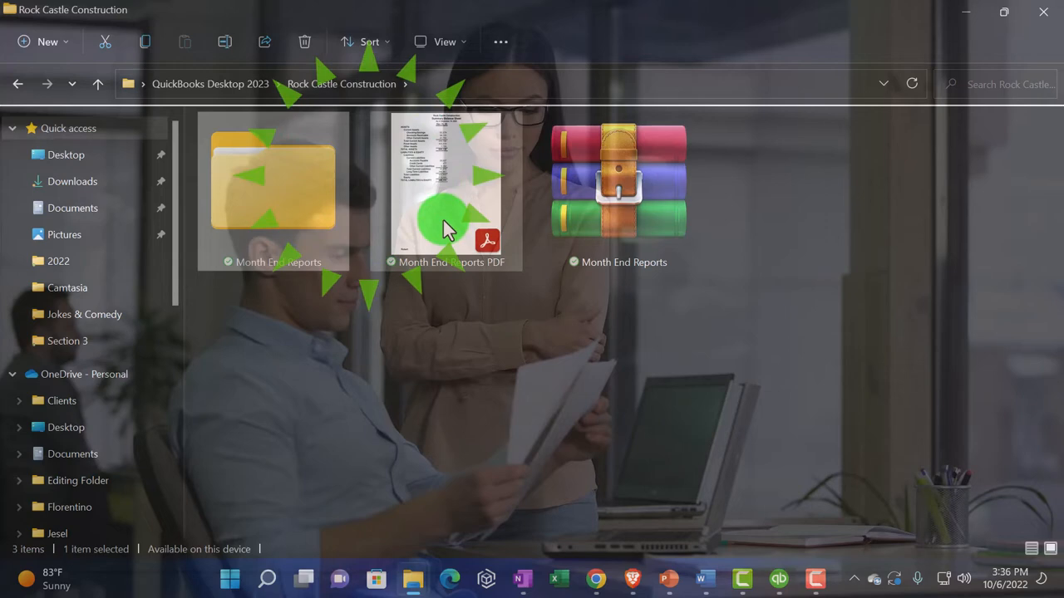
pyautogui.click(445, 191)
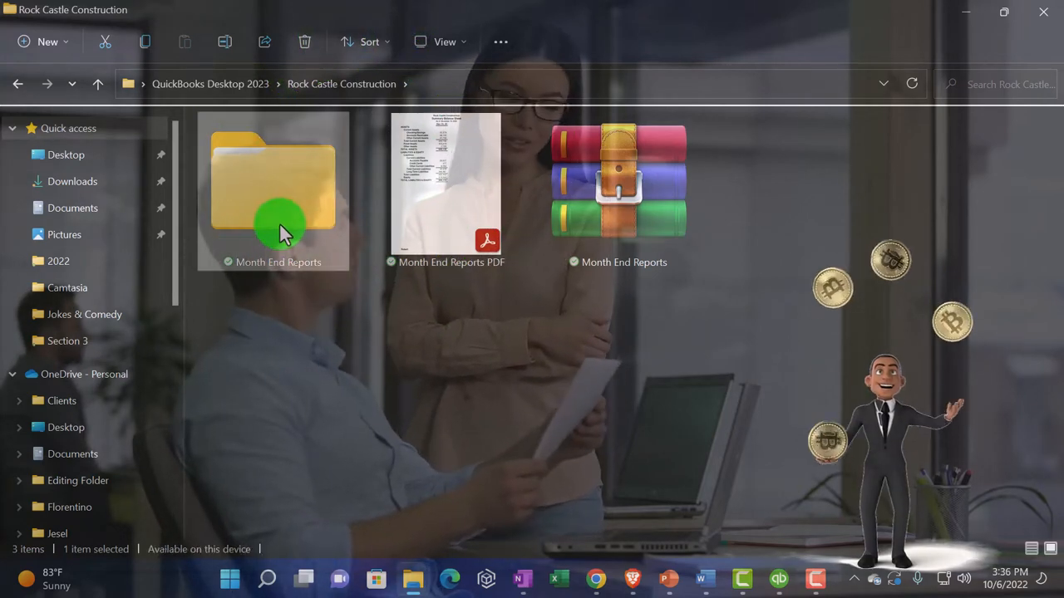
pyautogui.doubleClick(274, 183)
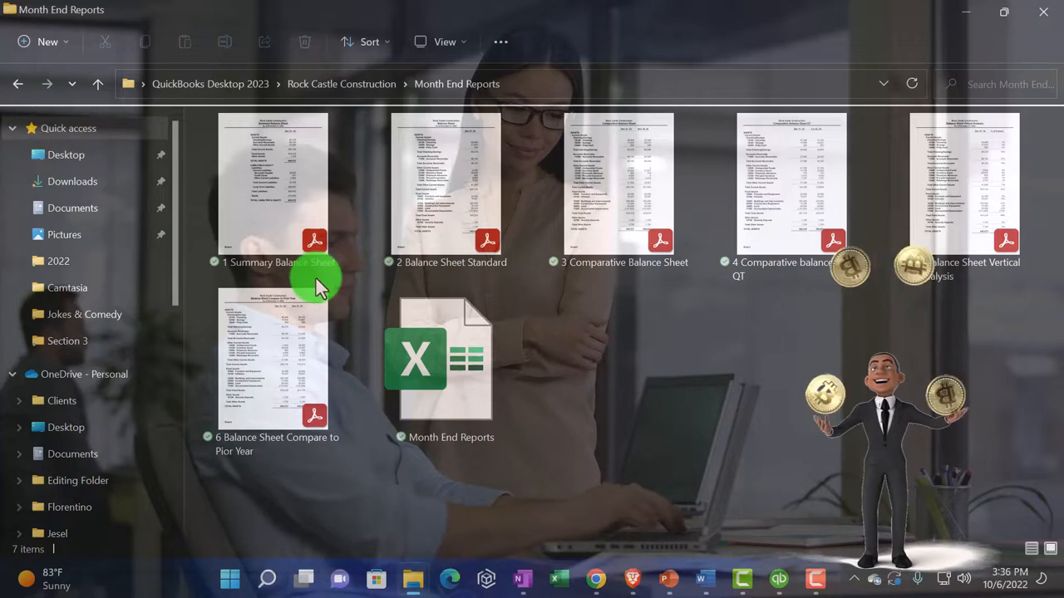
pyautogui.moveTo(428, 379)
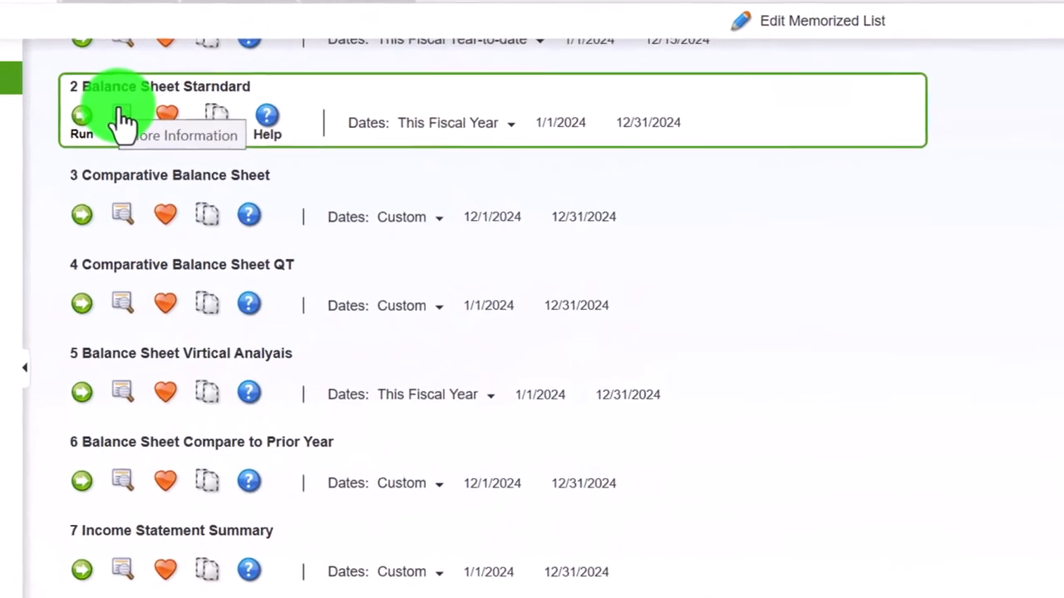
# Step: Scroll the memorized list down to report 7, Income Statement Summary
pyautogui.scroll(-3)
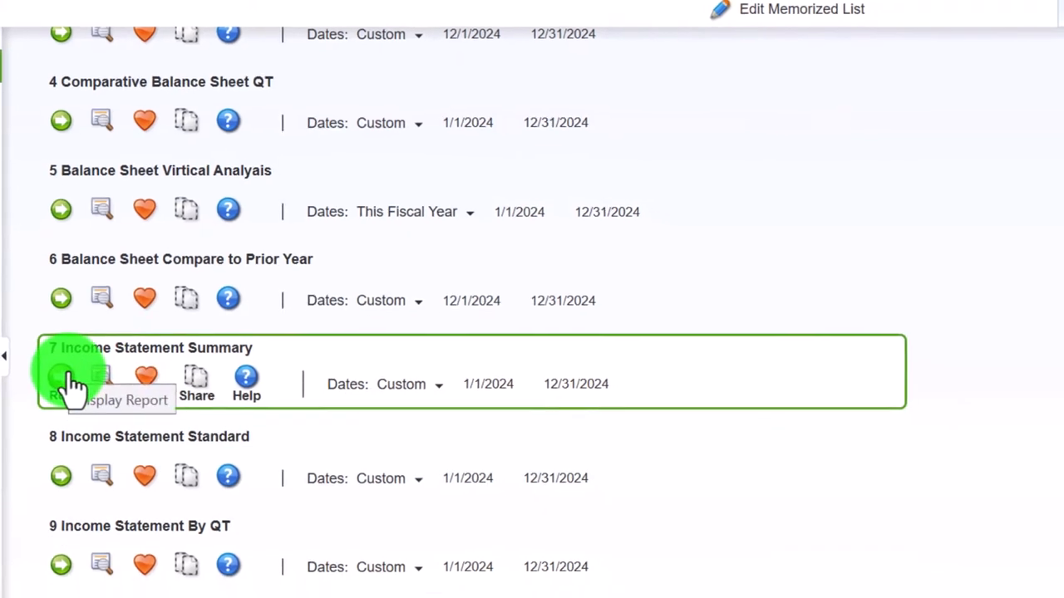
pyautogui.scroll(-3)
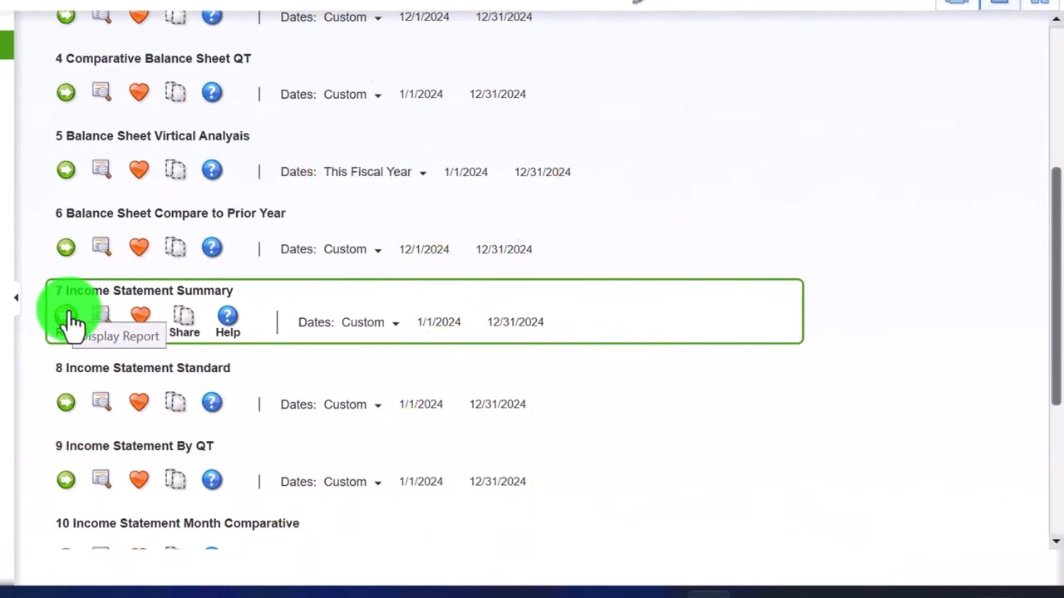
# Step: Run report 7, Income Statement Summary for January–December 2024, and glance at the Print menu
pyautogui.click(67, 322)
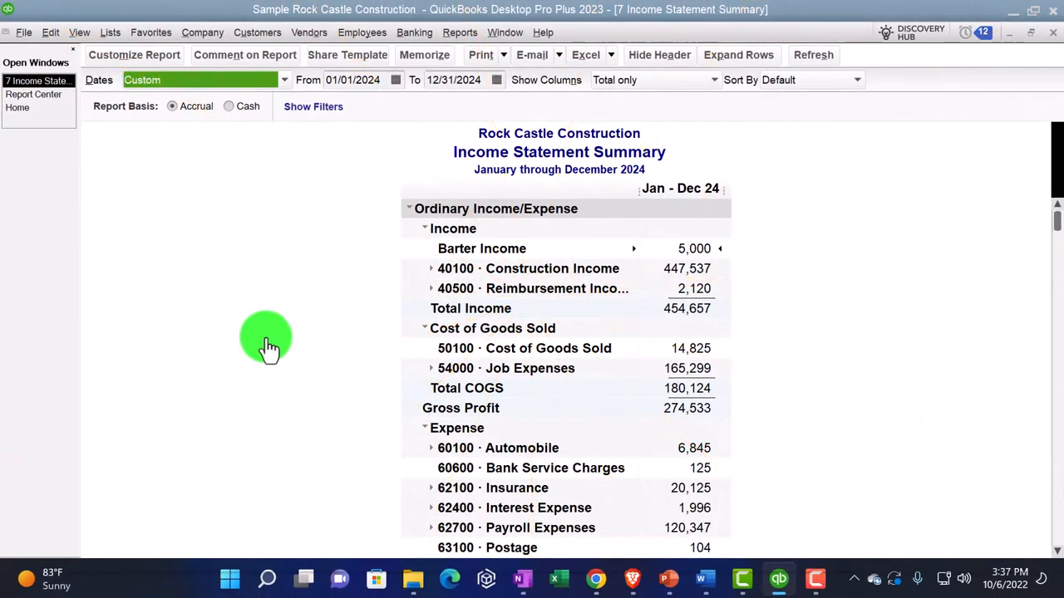
pyautogui.moveTo(721, 129)
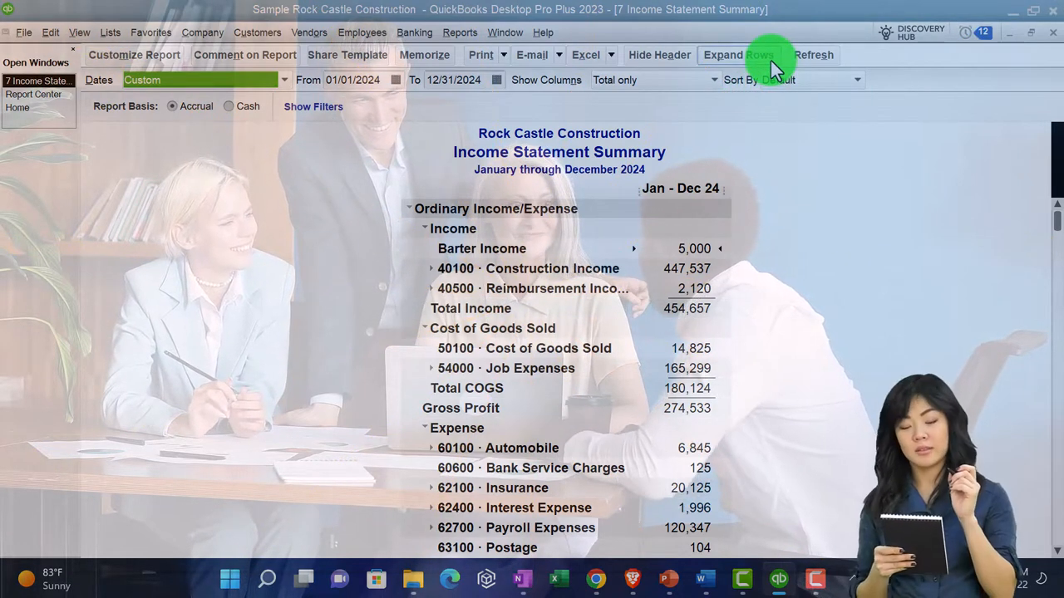
pyautogui.moveTo(362, 296)
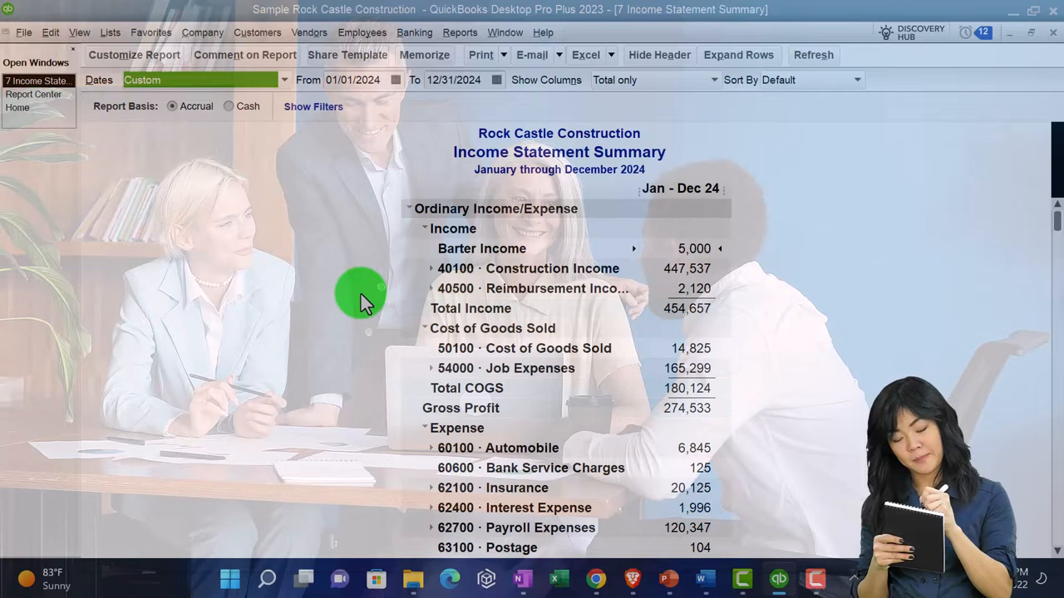
pyautogui.moveTo(356, 298)
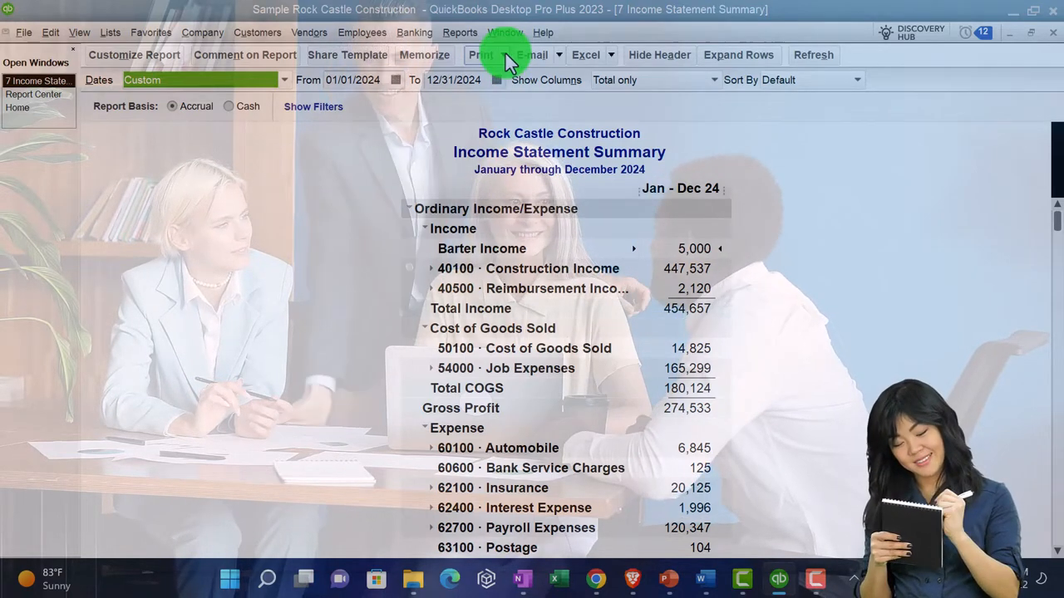
pyautogui.click(482, 55)
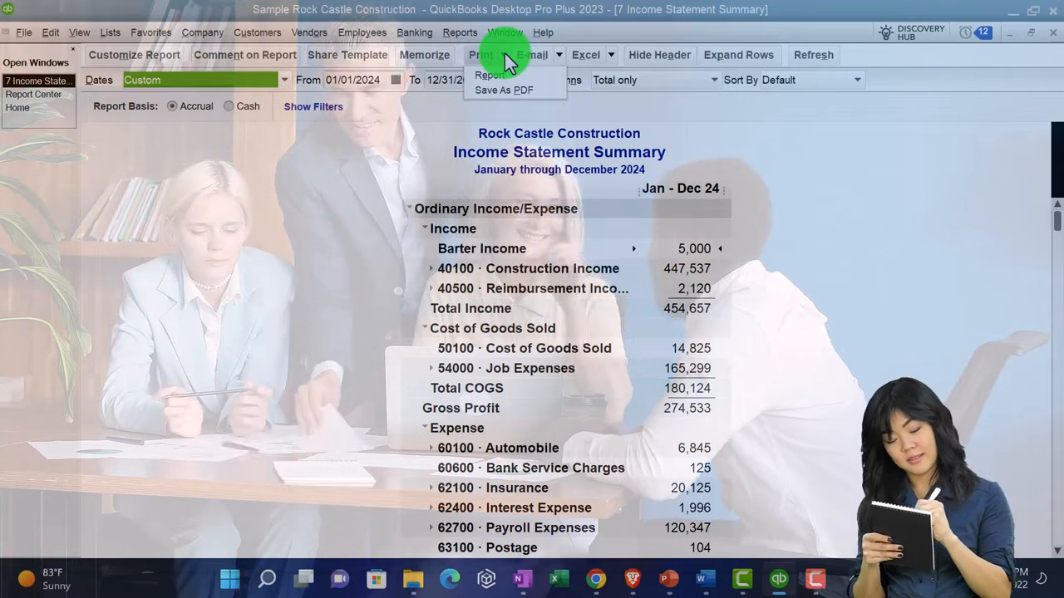
pyautogui.moveTo(504, 90)
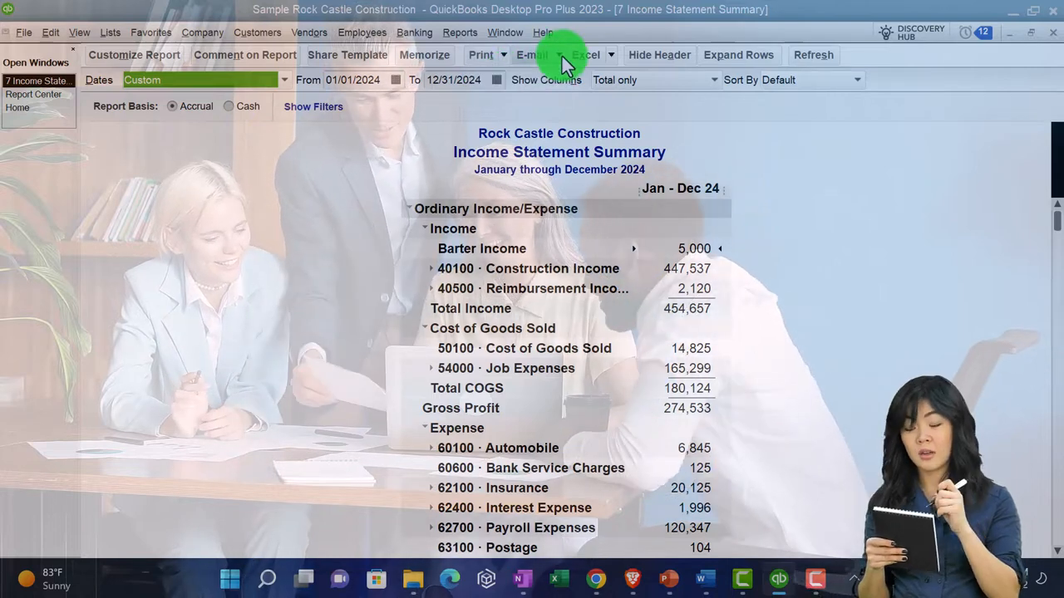
pyautogui.click(532, 55)
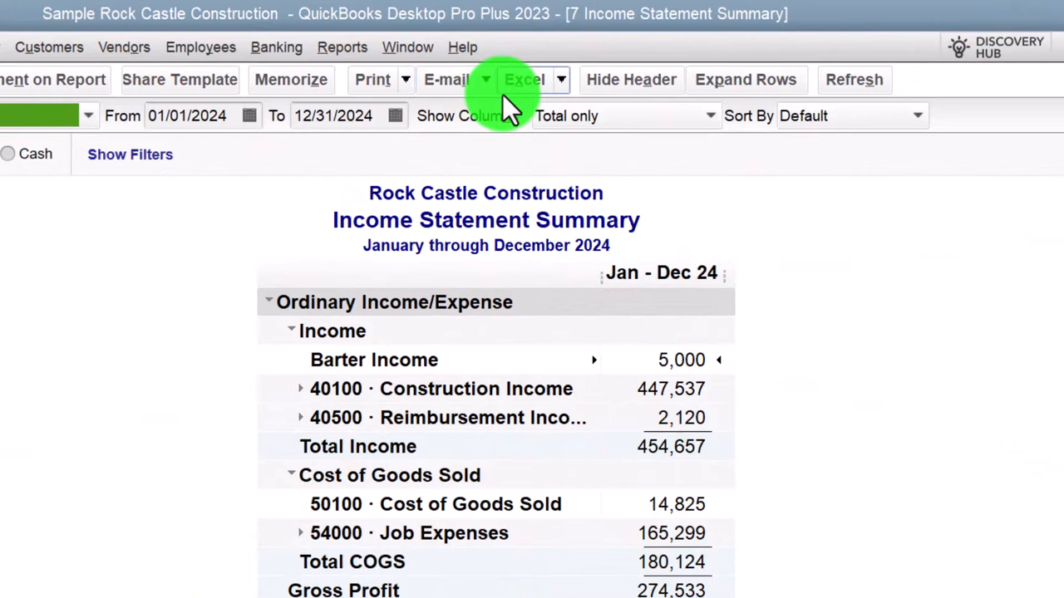
pyautogui.click(535, 80)
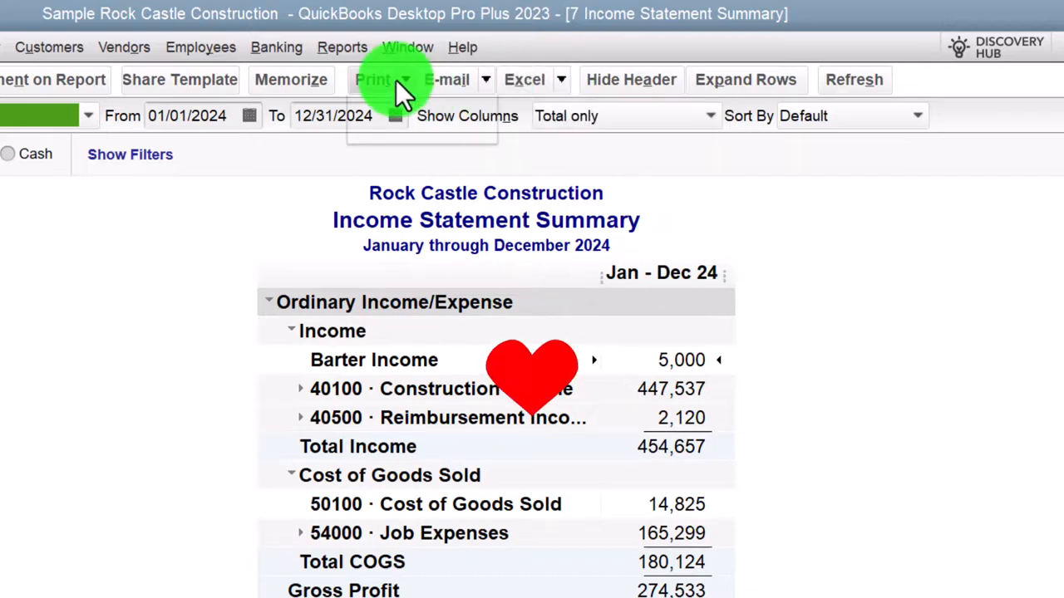
# Step: Save the report as the PDF '7 Income Statement Summary' in Month End Reports
pyautogui.click(372, 80)
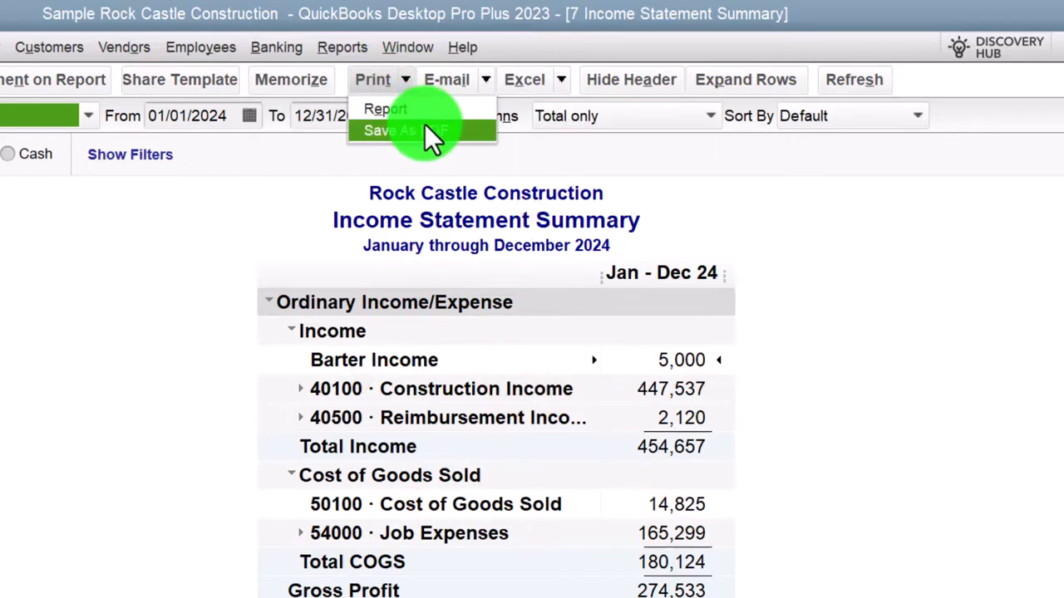
pyautogui.click(387, 129)
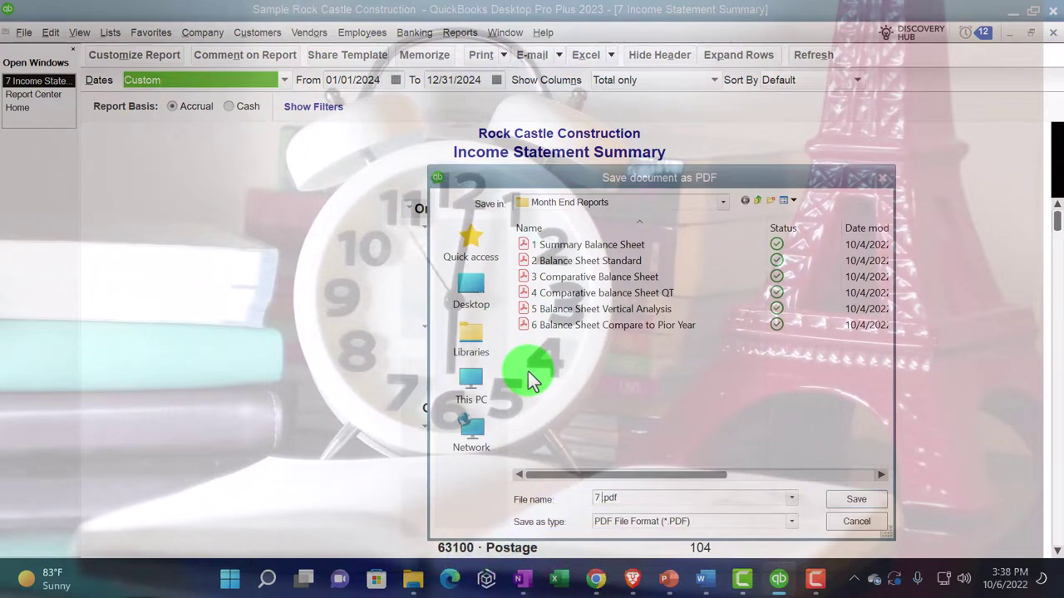
pyautogui.moveTo(568, 333)
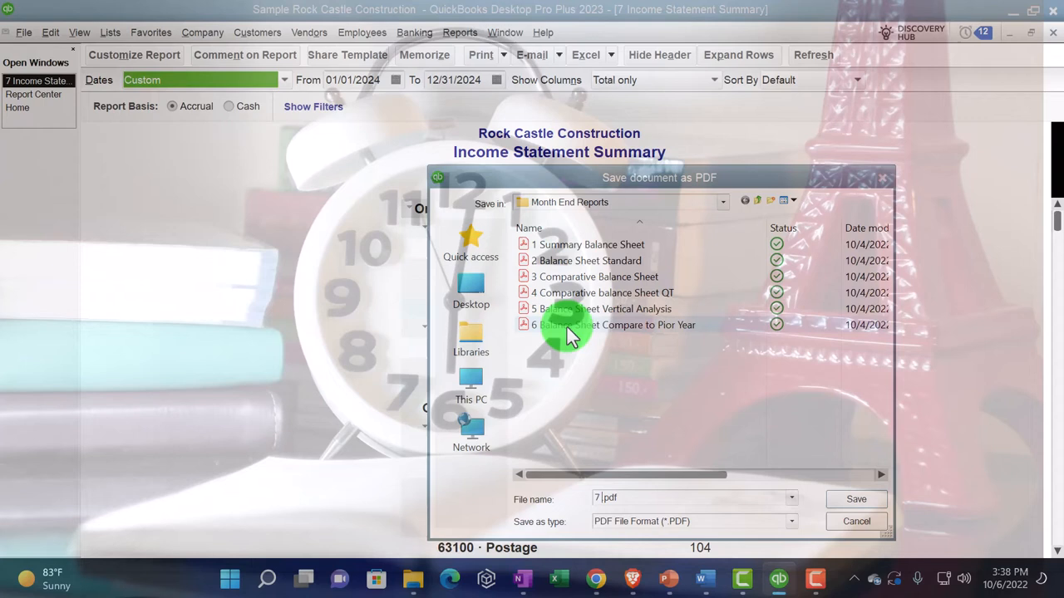
pyautogui.moveTo(571, 324)
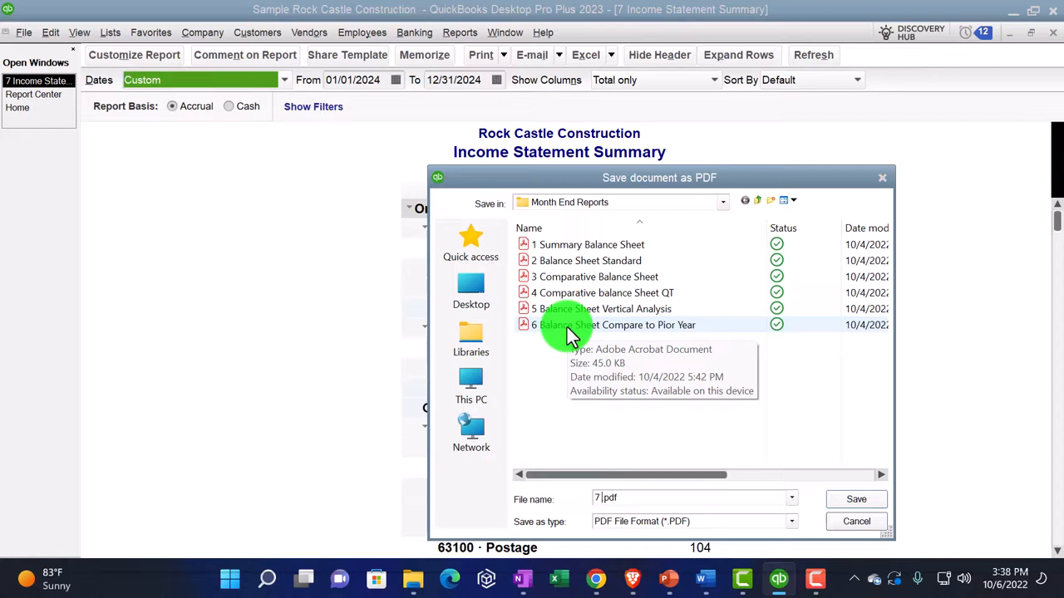
pyautogui.write('Income Statemen')
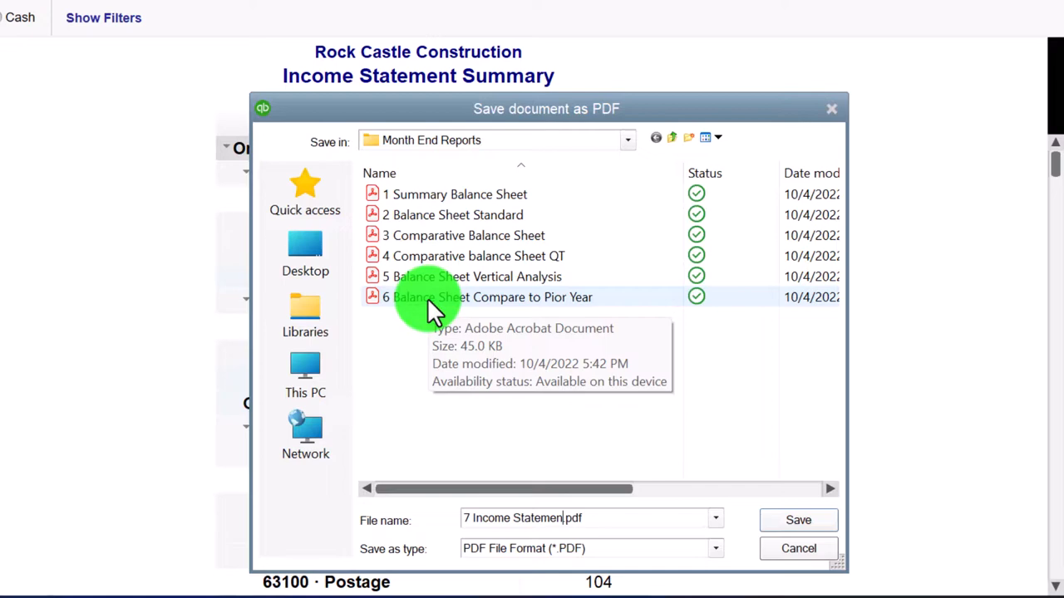
pyautogui.write('Summary')
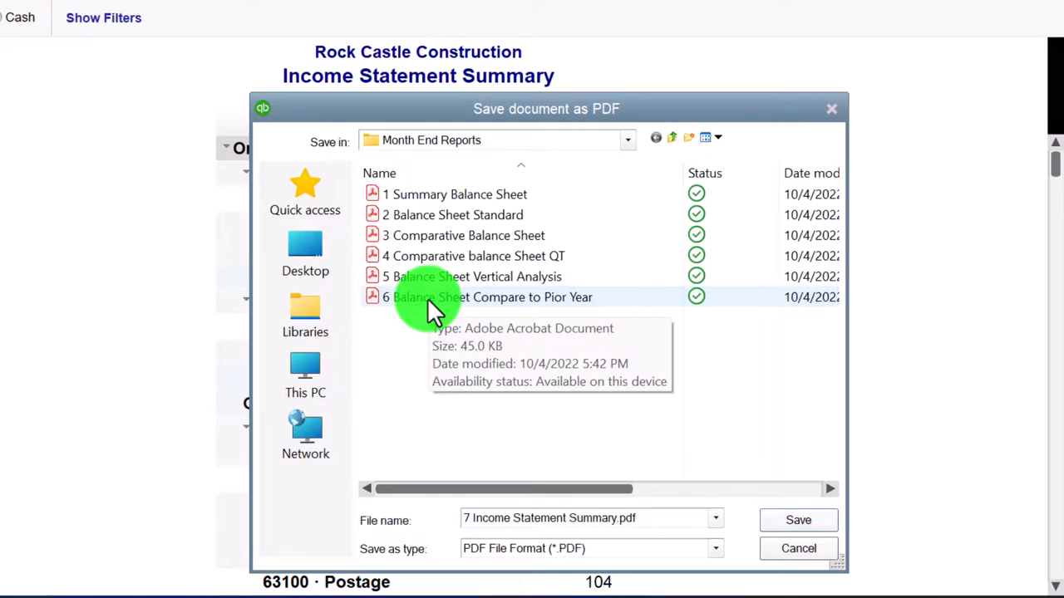
pyautogui.click(798, 519)
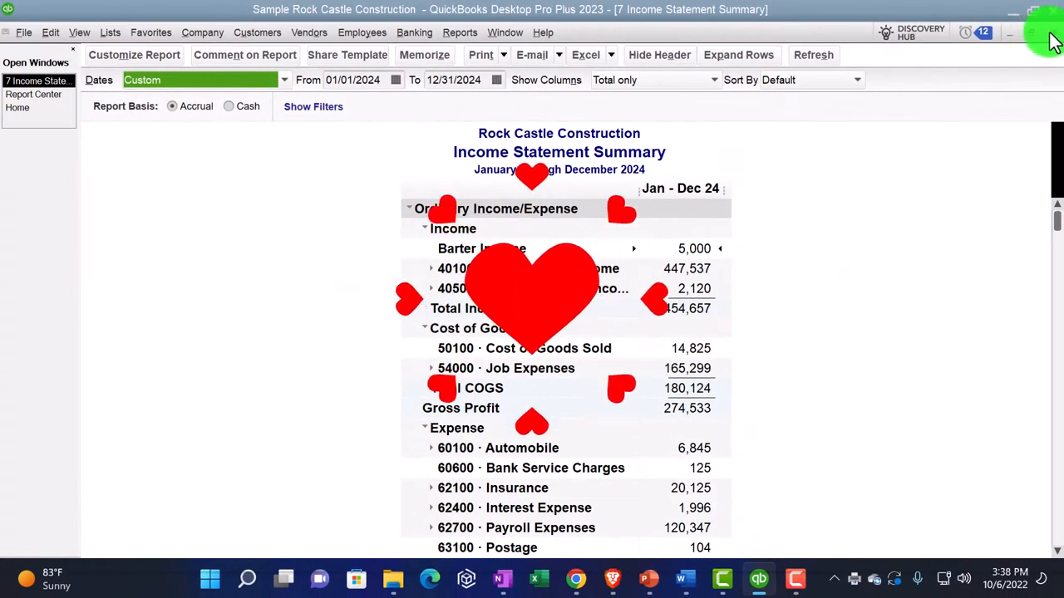
# Step: Run report 8, Income Statement Standard, and scroll through its detailed lines
pyautogui.click(33, 93)
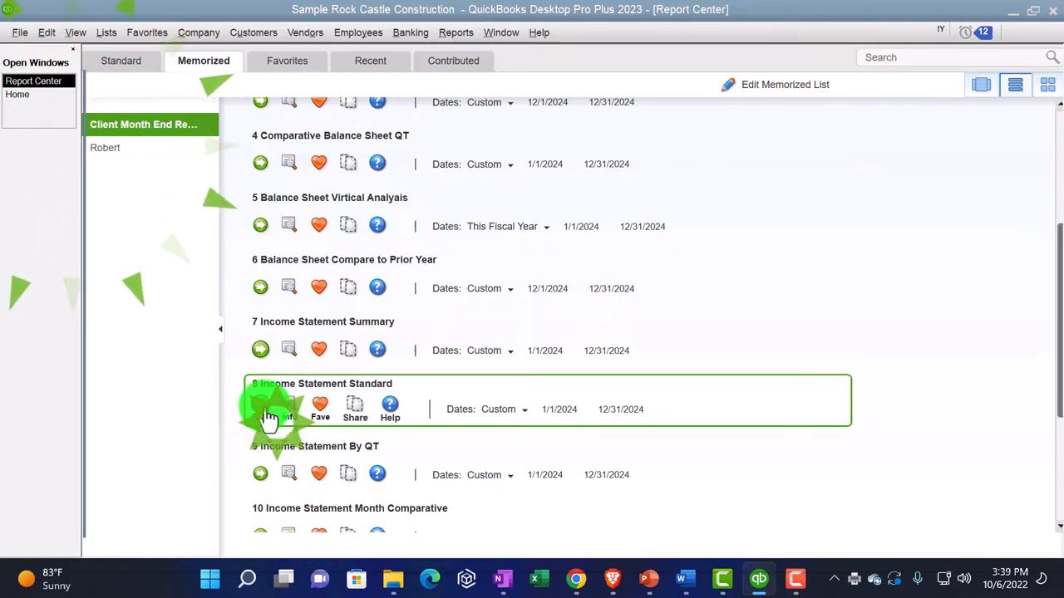
pyautogui.click(259, 406)
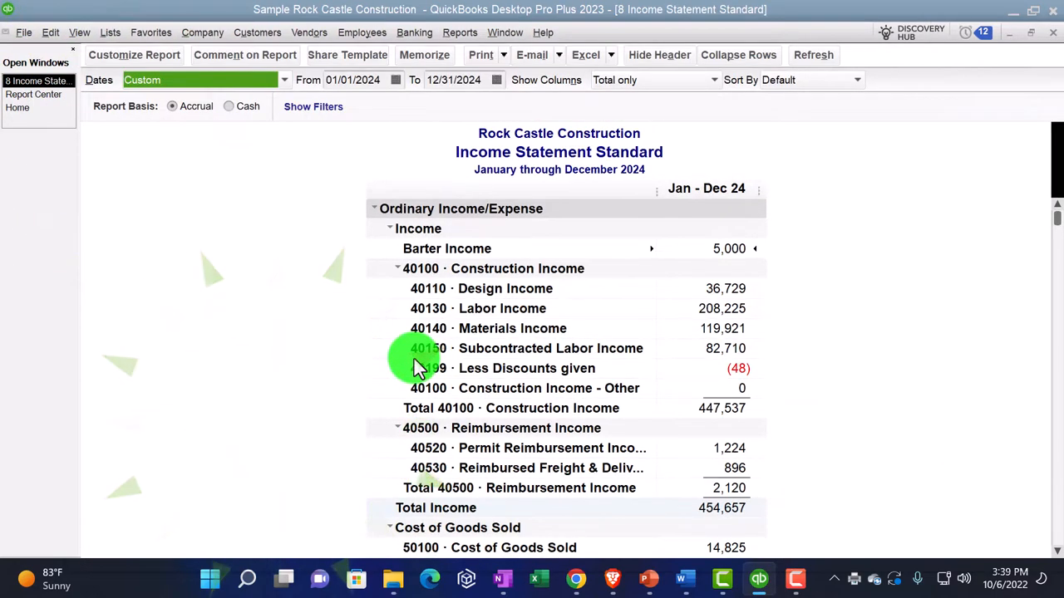
pyautogui.scroll(-3)
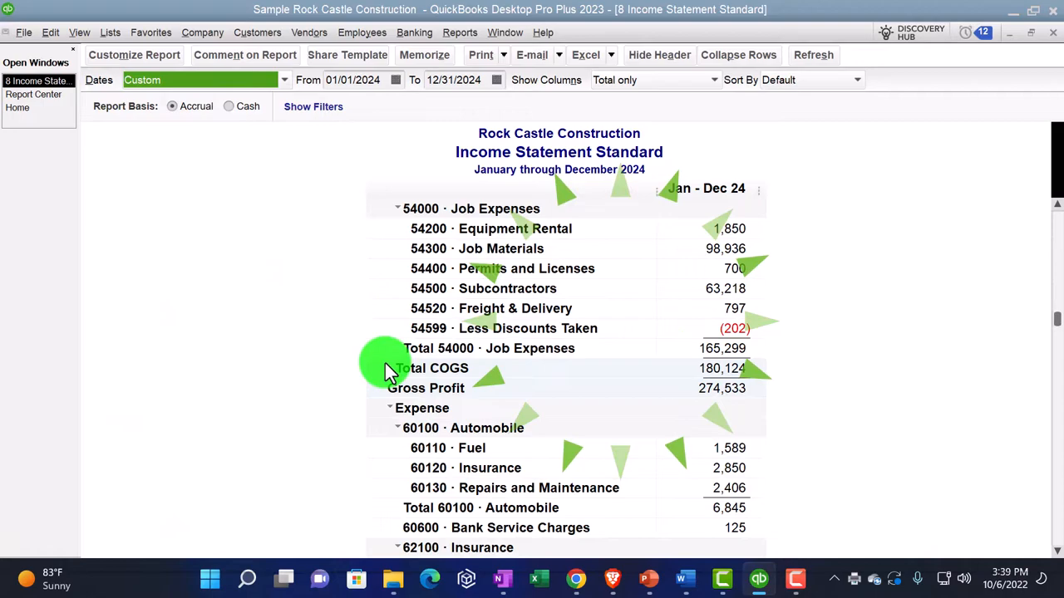
pyautogui.scroll(3)
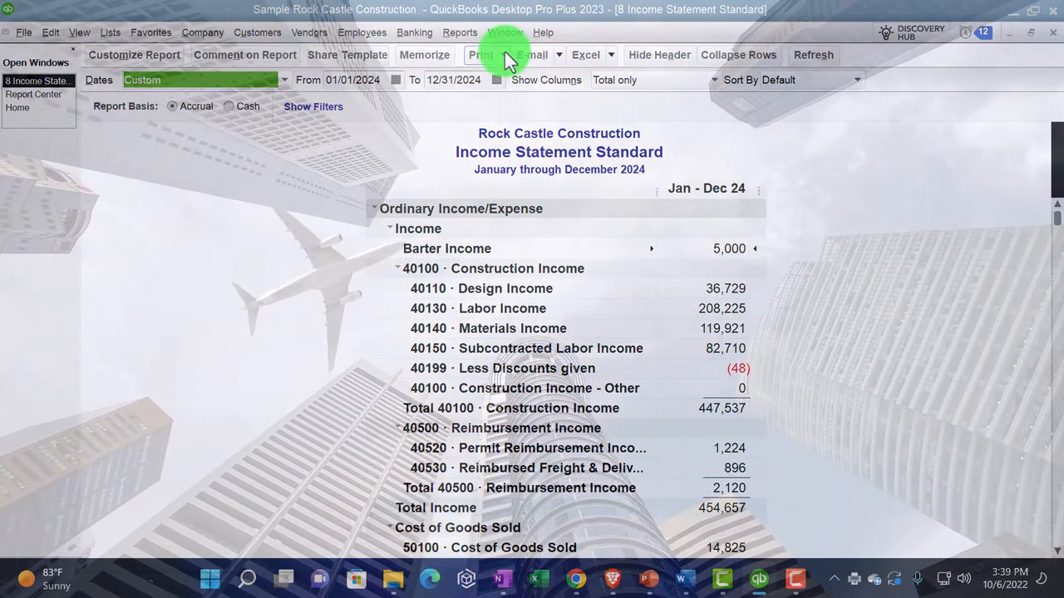
# Step: Print the Income Statement Standard report to the CutePDF Writer printer
pyautogui.click(481, 55)
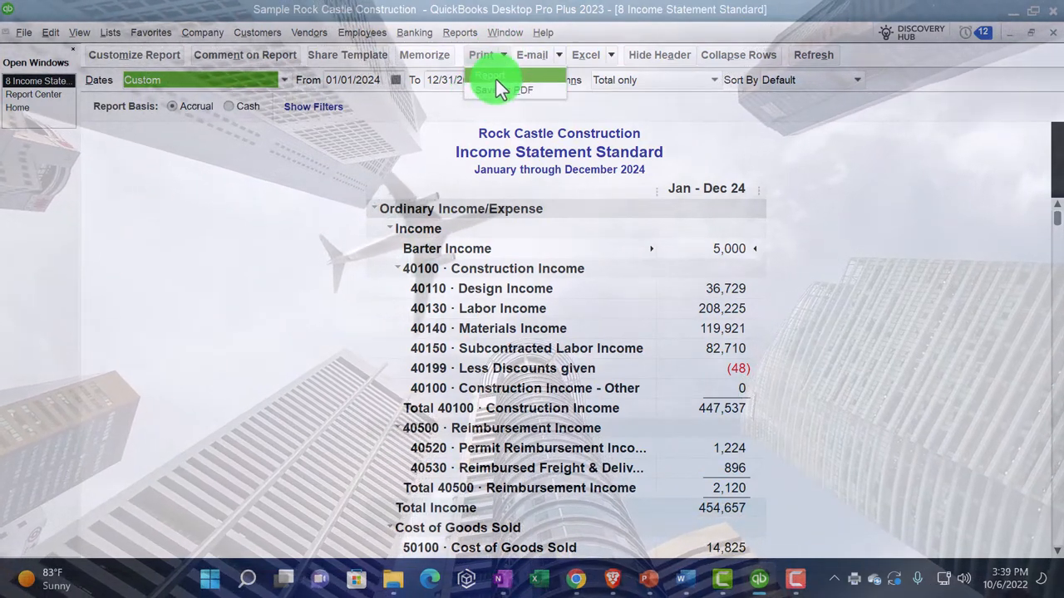
pyautogui.click(480, 55)
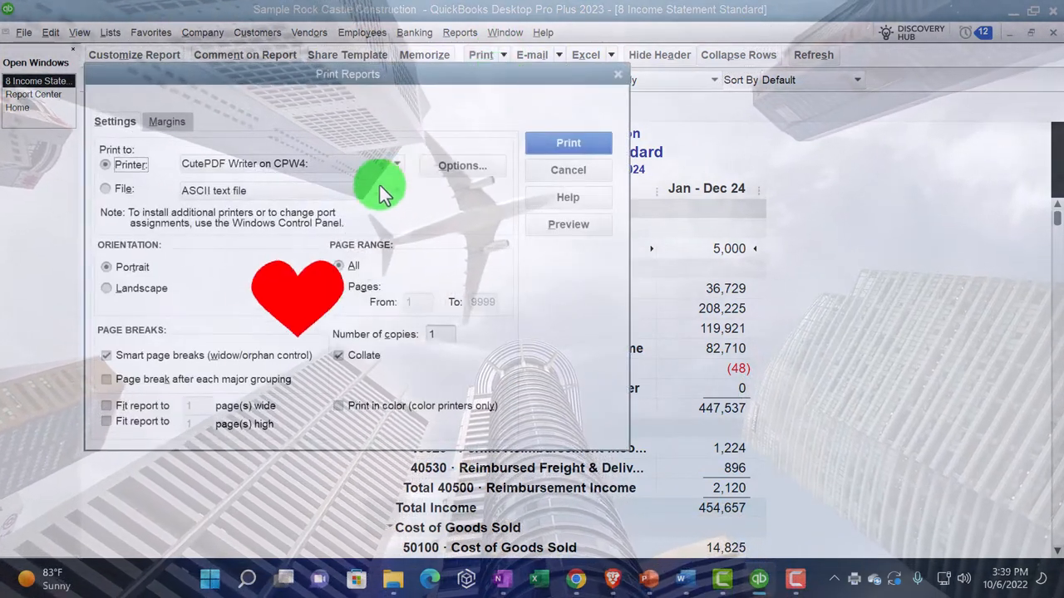
pyautogui.click(395, 163)
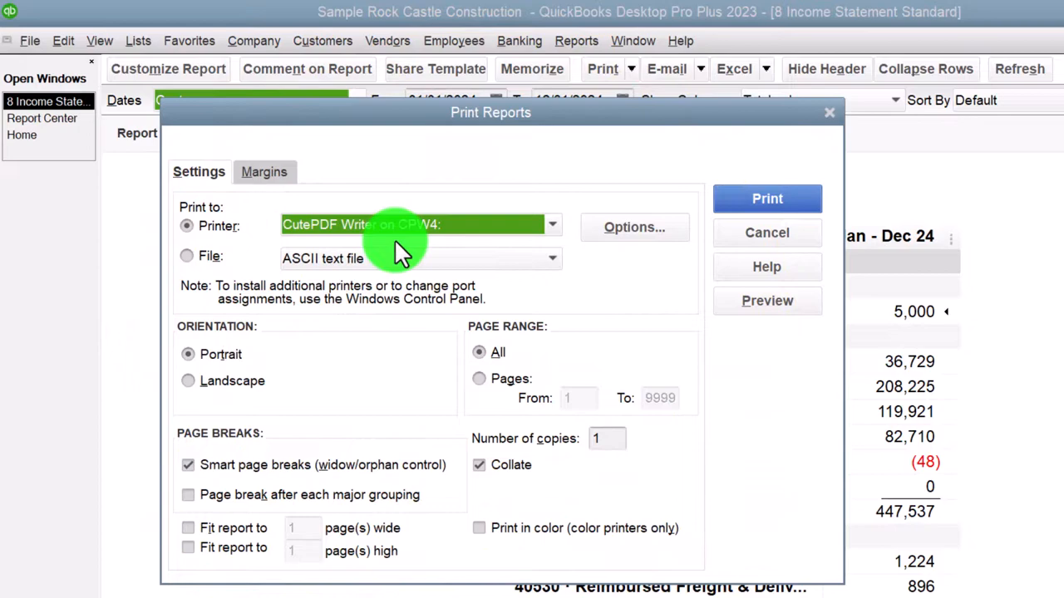
pyautogui.click(764, 233)
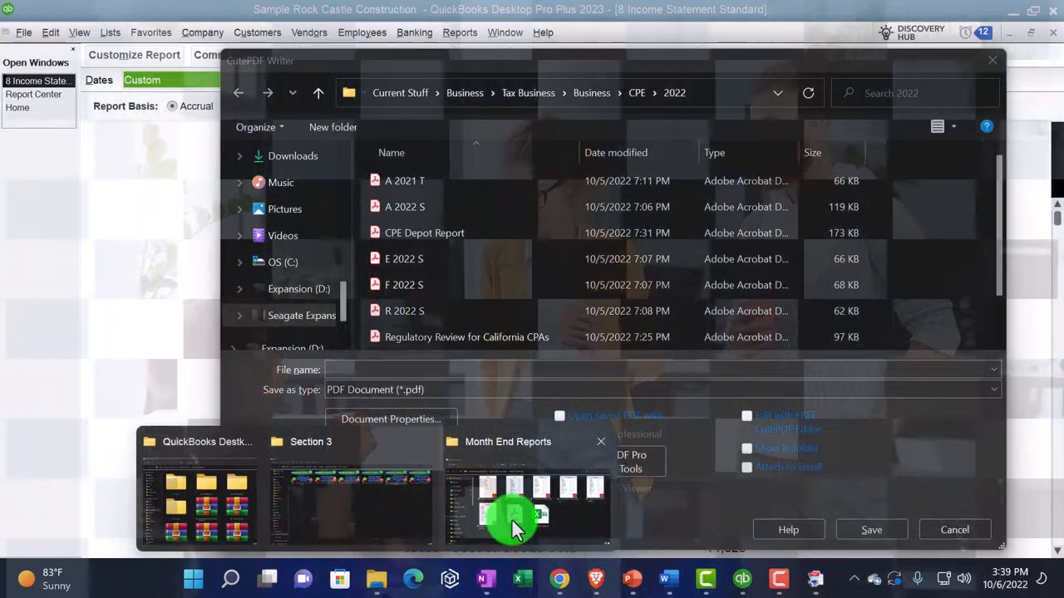
# Step: Choose Month End Reports as the CutePDF save destination and save
pyautogui.click(516, 512)
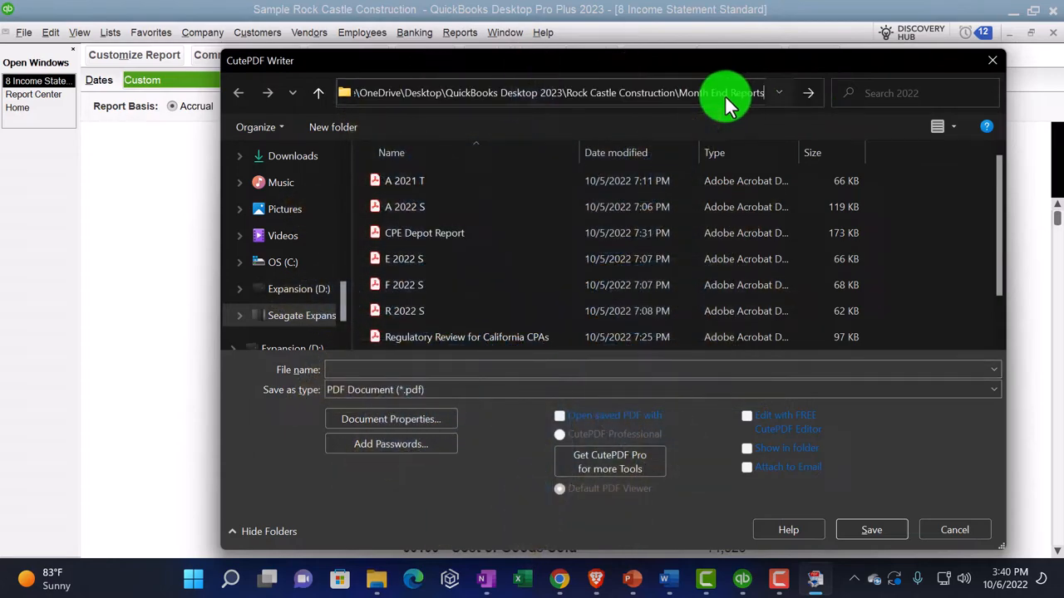
pyautogui.click(778, 93)
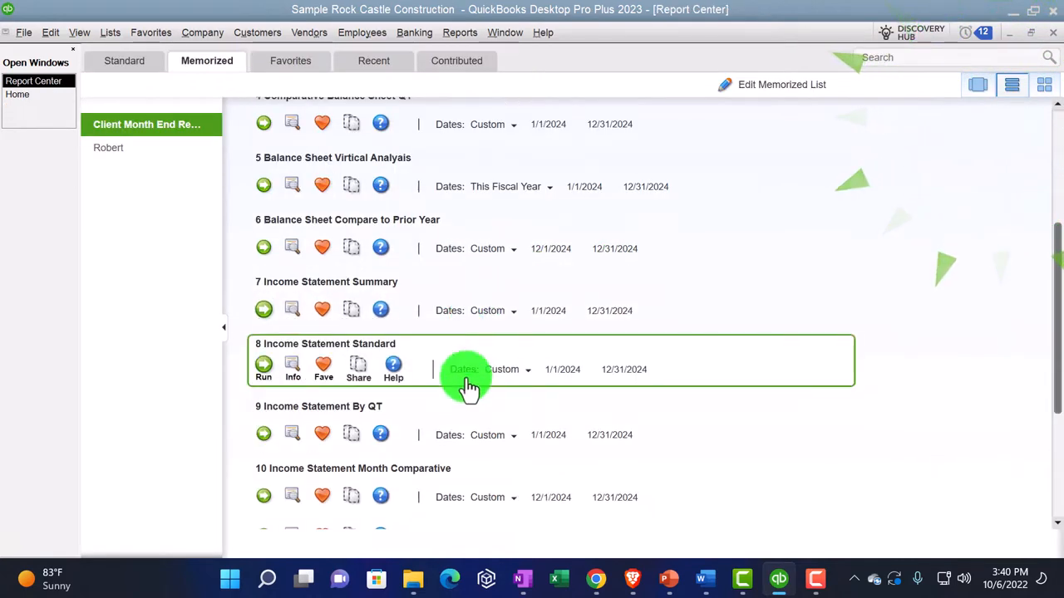
# Step: Run memorized report 9, Income Statement By QT for January–December 2024
pyautogui.scroll(-3)
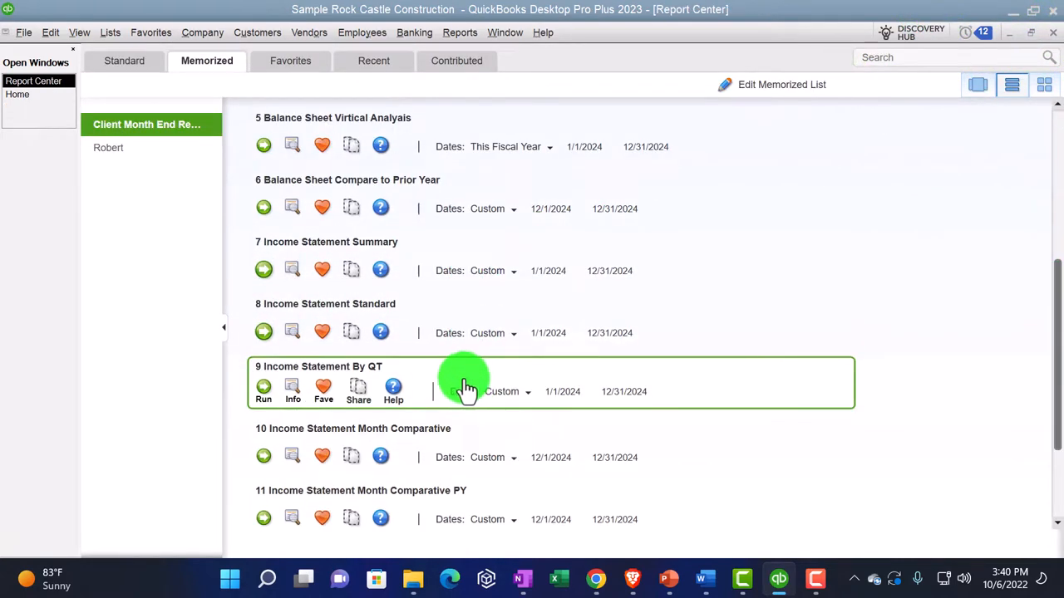
pyautogui.scroll(-3)
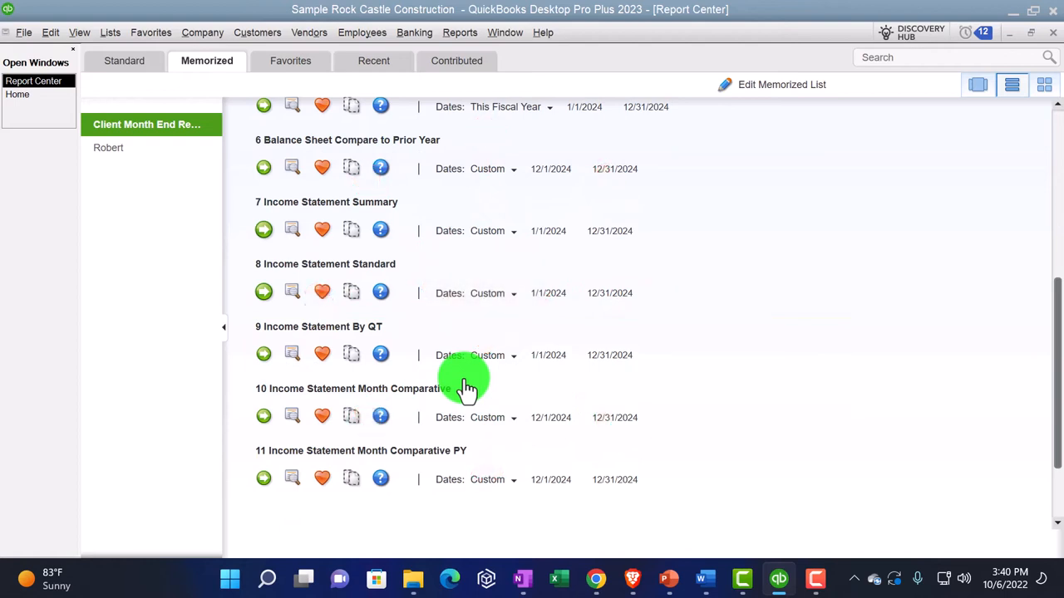
pyautogui.moveTo(302, 379)
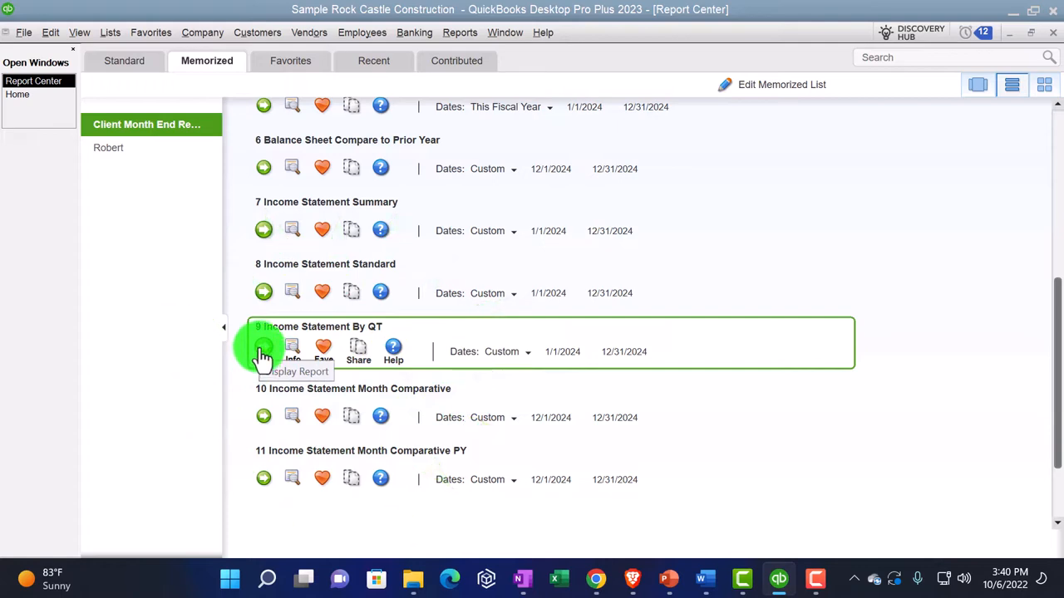
pyautogui.click(263, 352)
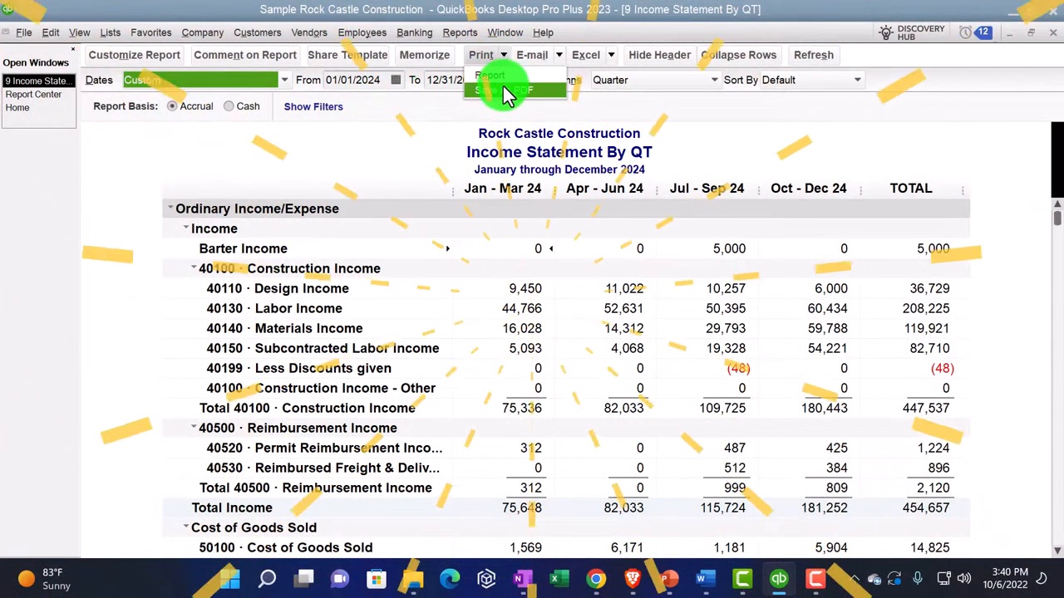
pyautogui.click(481, 55)
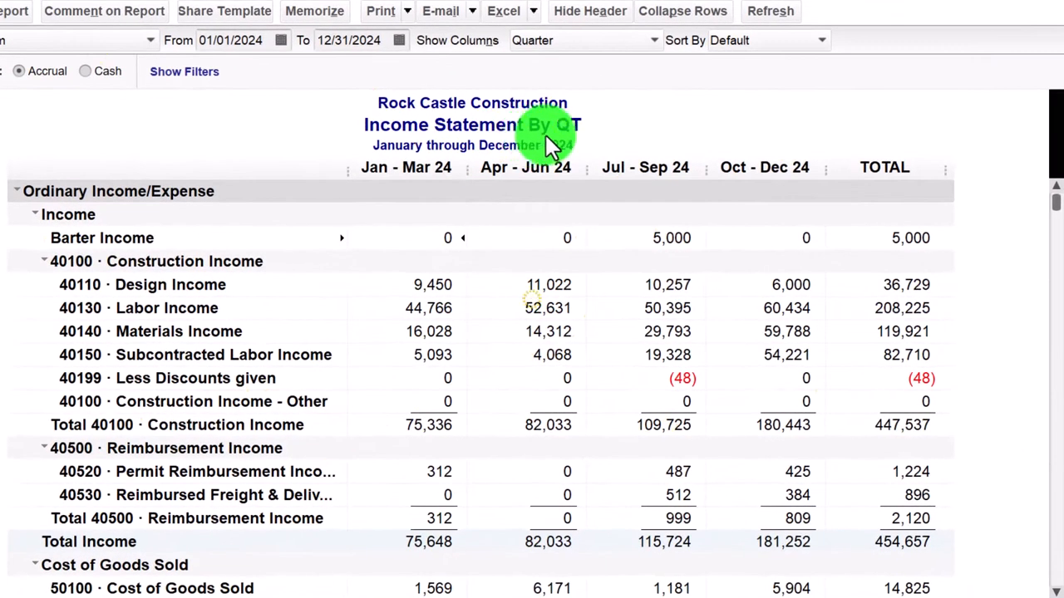
pyautogui.moveTo(575, 206)
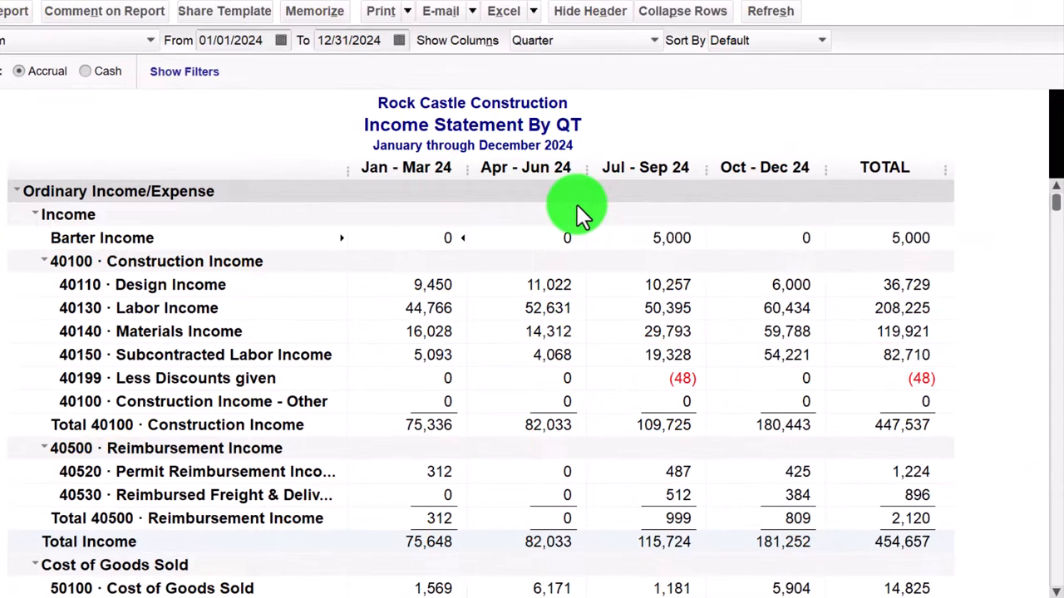
pyautogui.moveTo(877, 180)
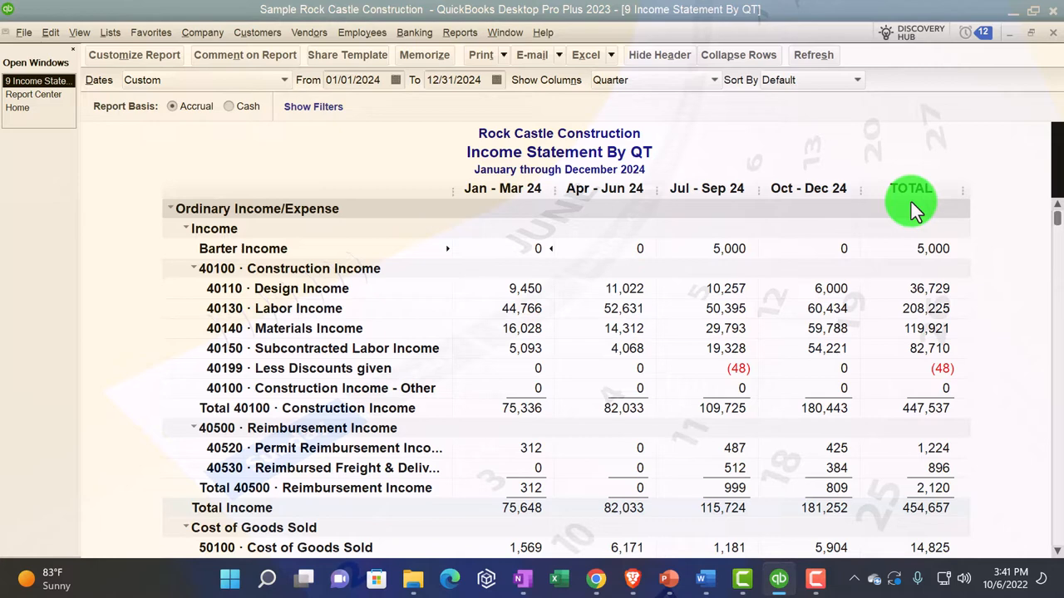
pyautogui.moveTo(914, 347)
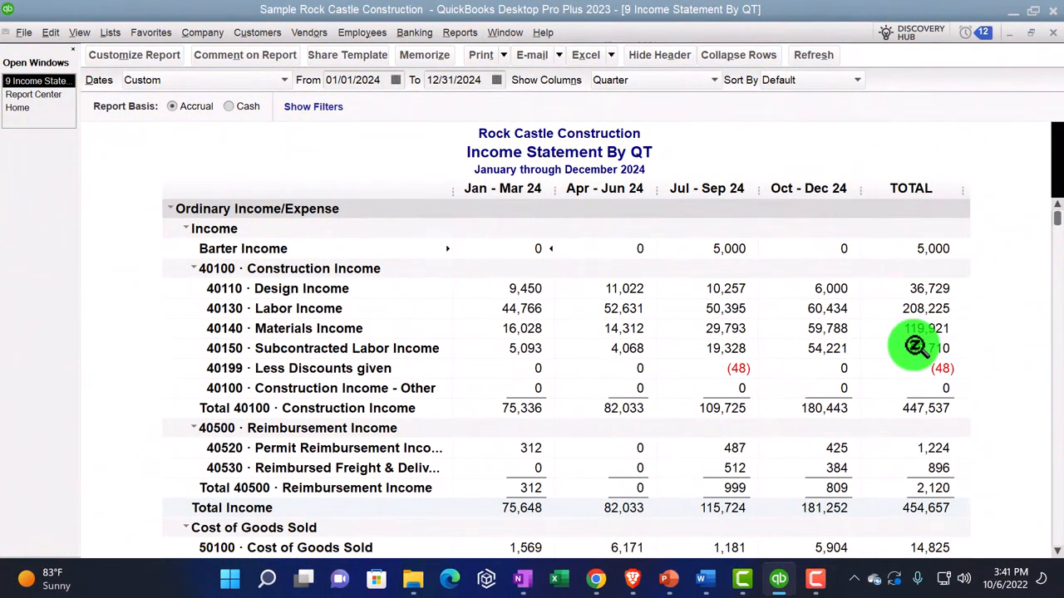
pyautogui.moveTo(509, 215)
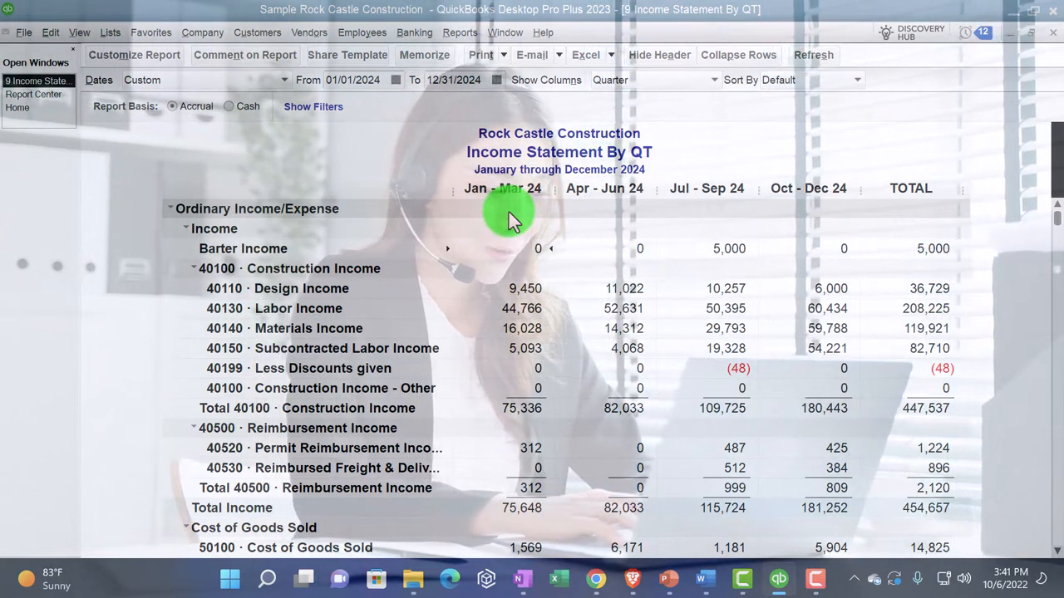
pyautogui.click(480, 55)
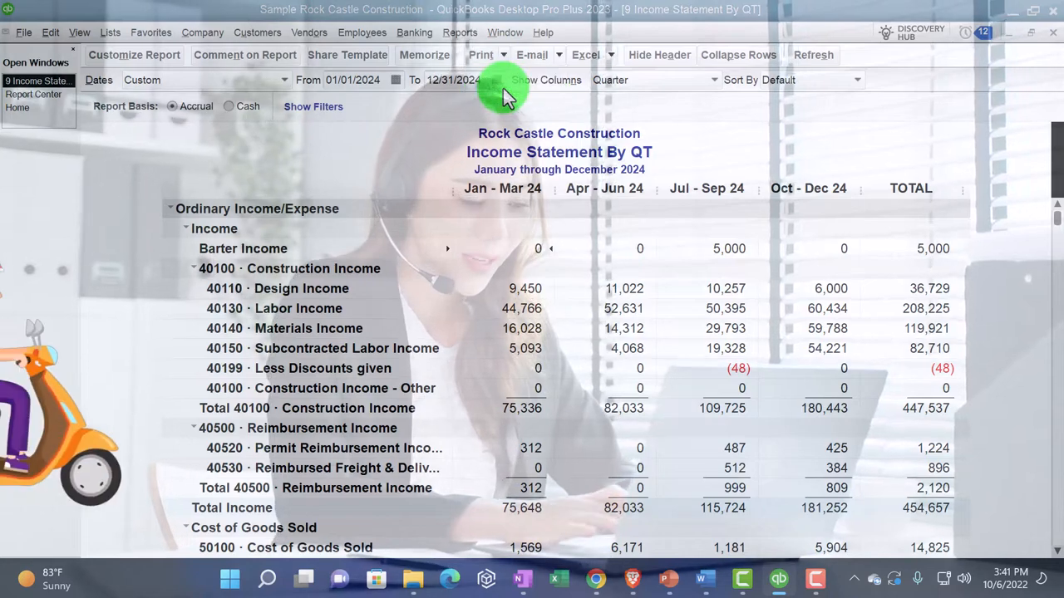
# Step: Save the Income Statement By QT report as PDF numbered 9 in Month End Reports
pyautogui.click(481, 55)
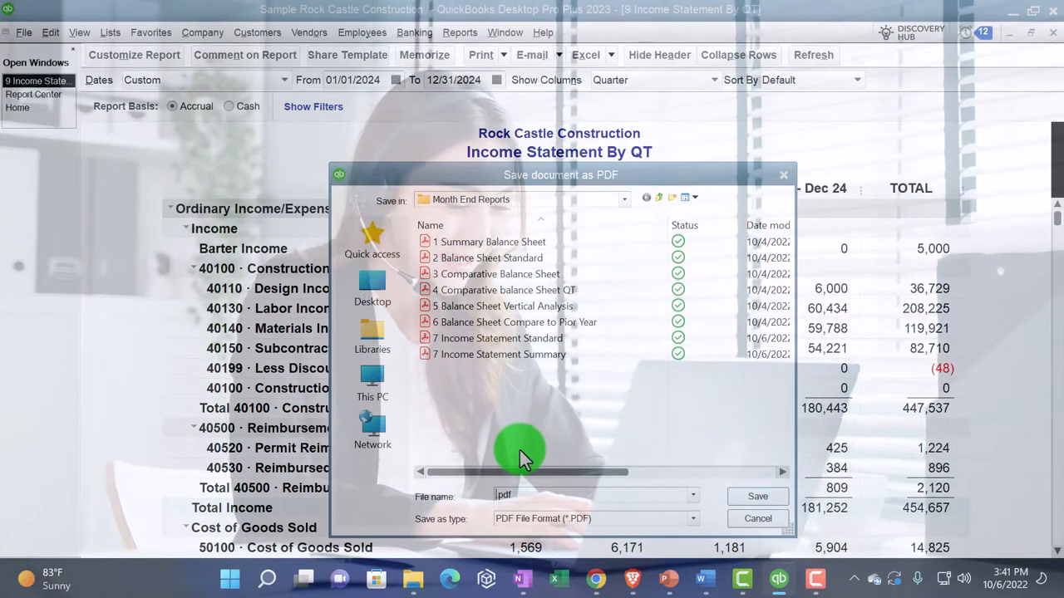
pyautogui.write('9')
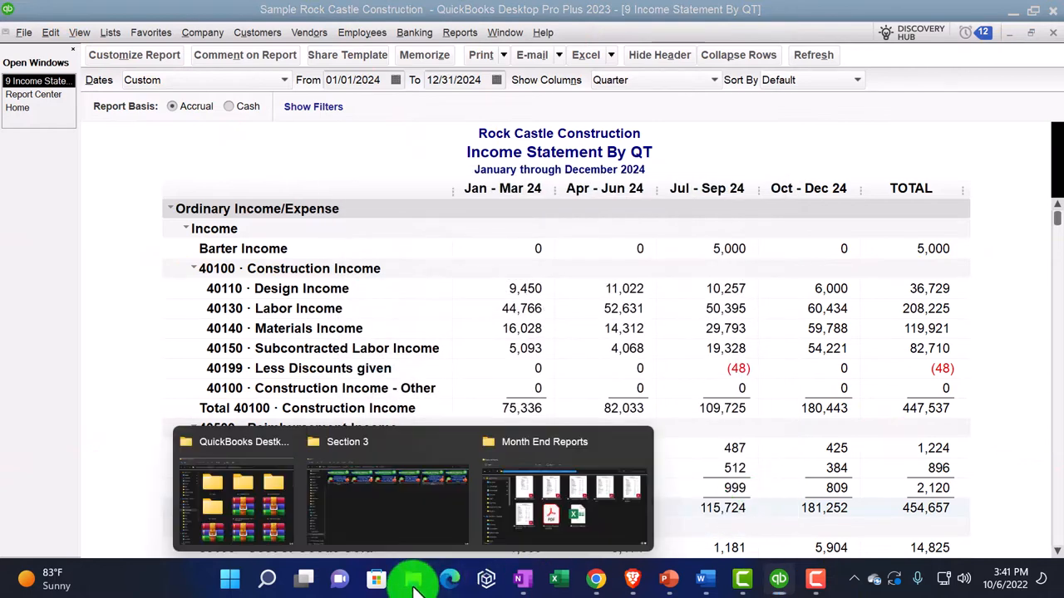
# Step: Renumber the Income Statement Standard PDF from 7 to 8 in Month End Reports, then return to QuickBooks
pyautogui.click(562, 499)
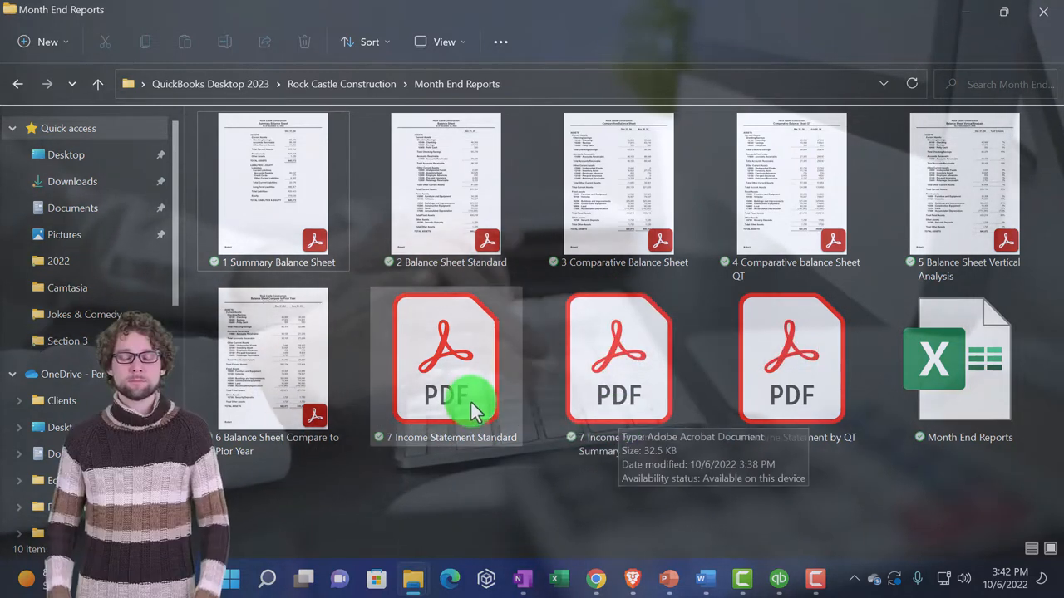
pyautogui.click(445, 357)
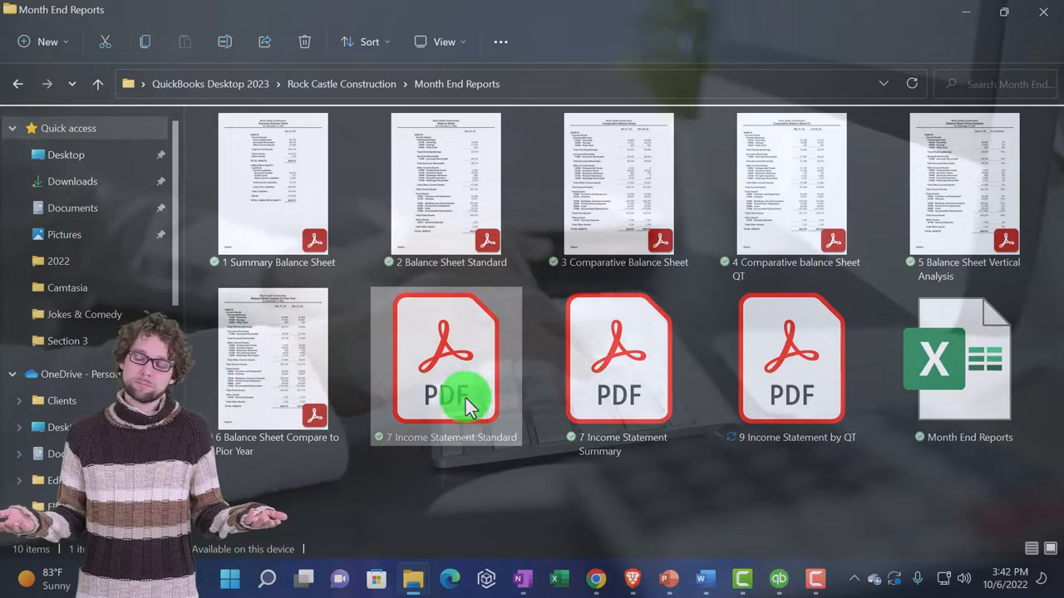
pyautogui.rightClick(446, 357)
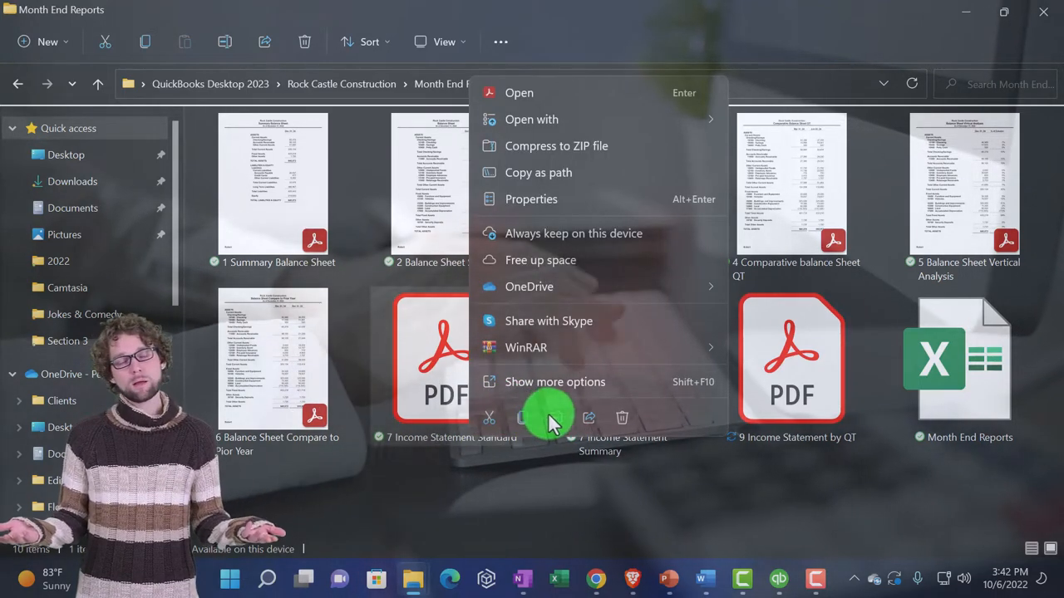
pyautogui.press('Escape')
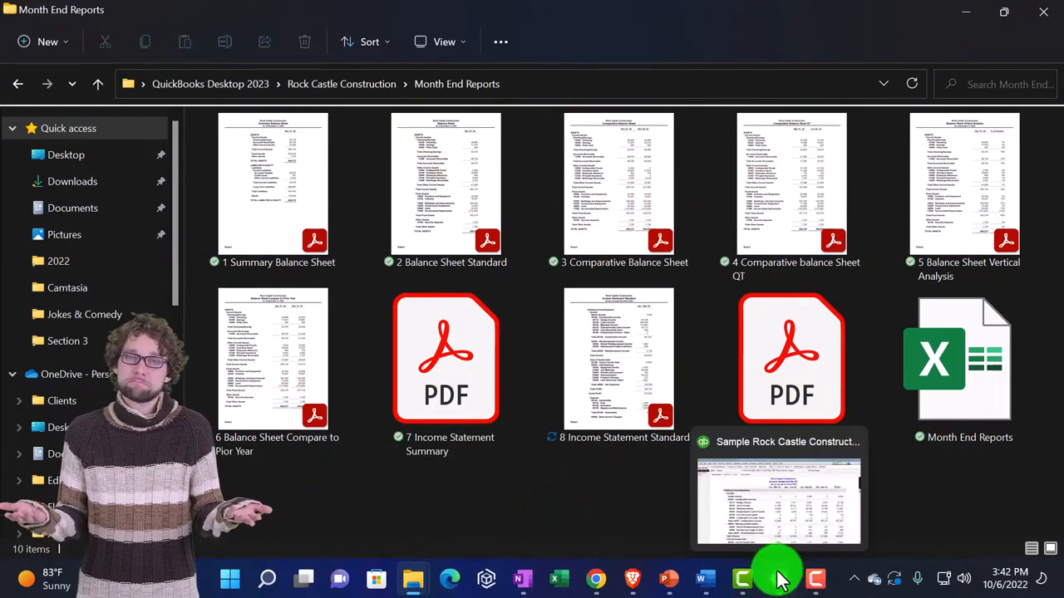
pyautogui.click(778, 498)
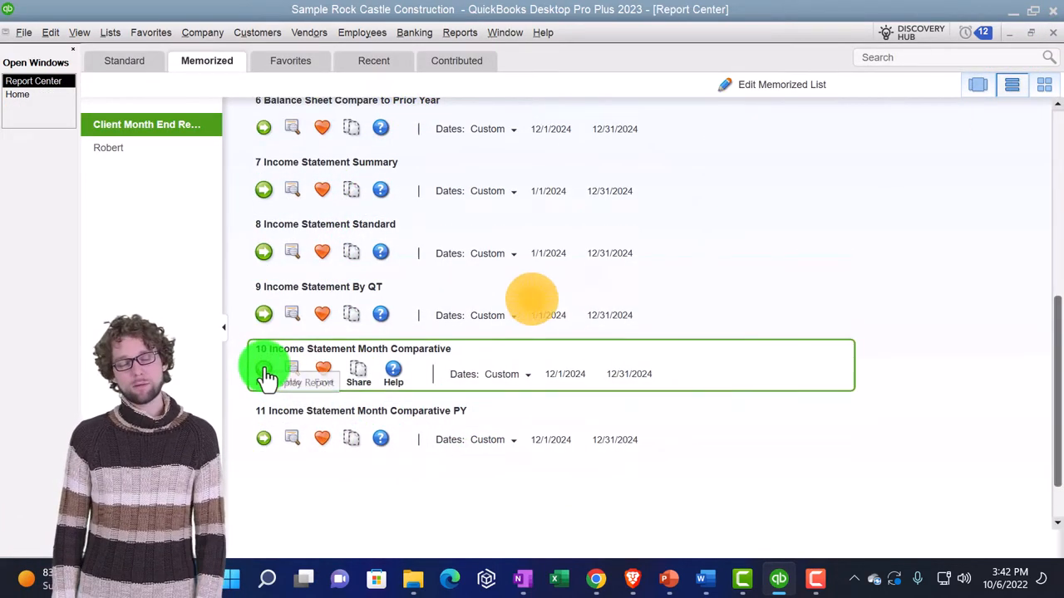
# Step: Run report 10, Income Statement Month Comparative, and save it as a PDF
pyautogui.click(264, 369)
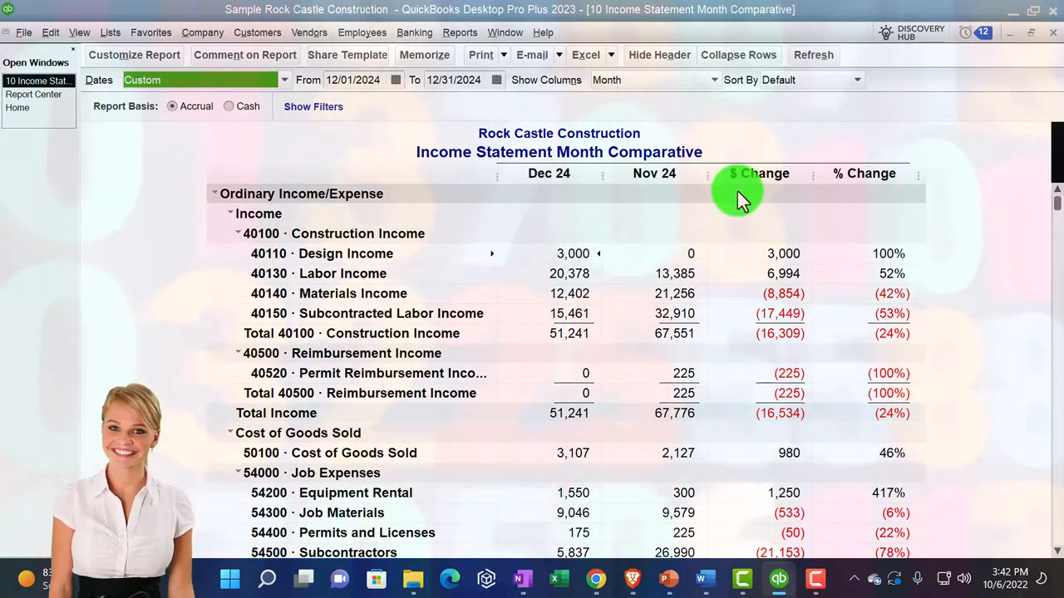
pyautogui.moveTo(846, 193)
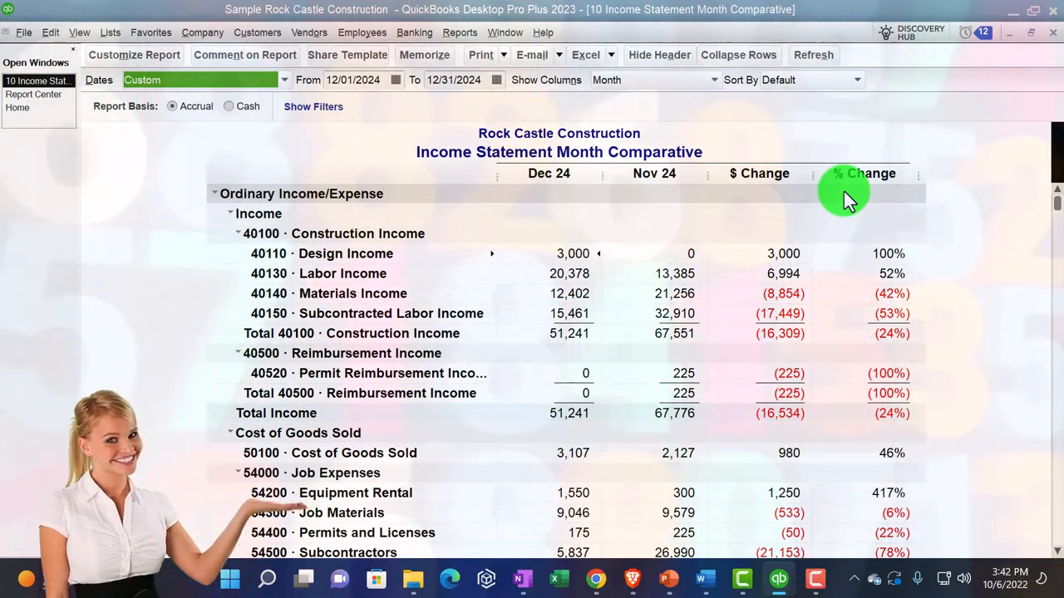
pyautogui.moveTo(441, 153)
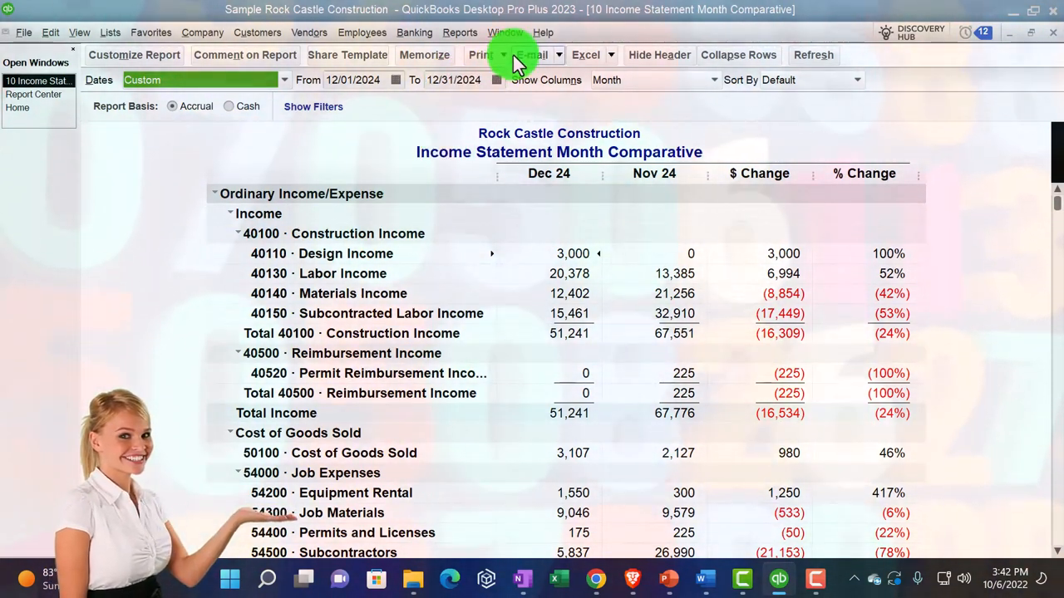
pyautogui.click(480, 55)
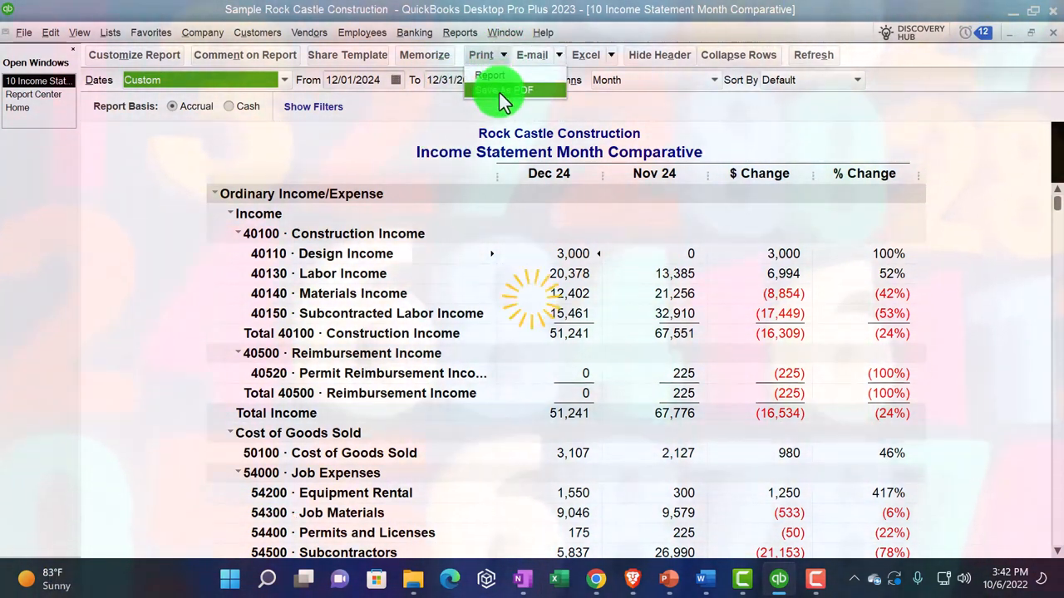
pyautogui.click(515, 90)
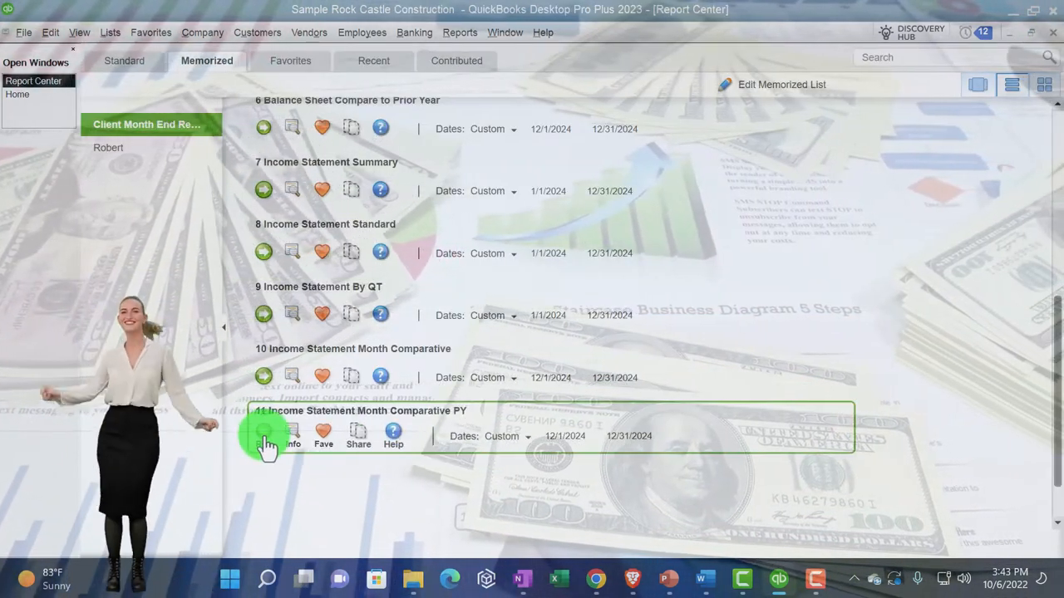
# Step: Run the comparative PY report and save it as '11 Income Statement Month Comparative PY.pdf' in Month End Reports
pyautogui.click(265, 436)
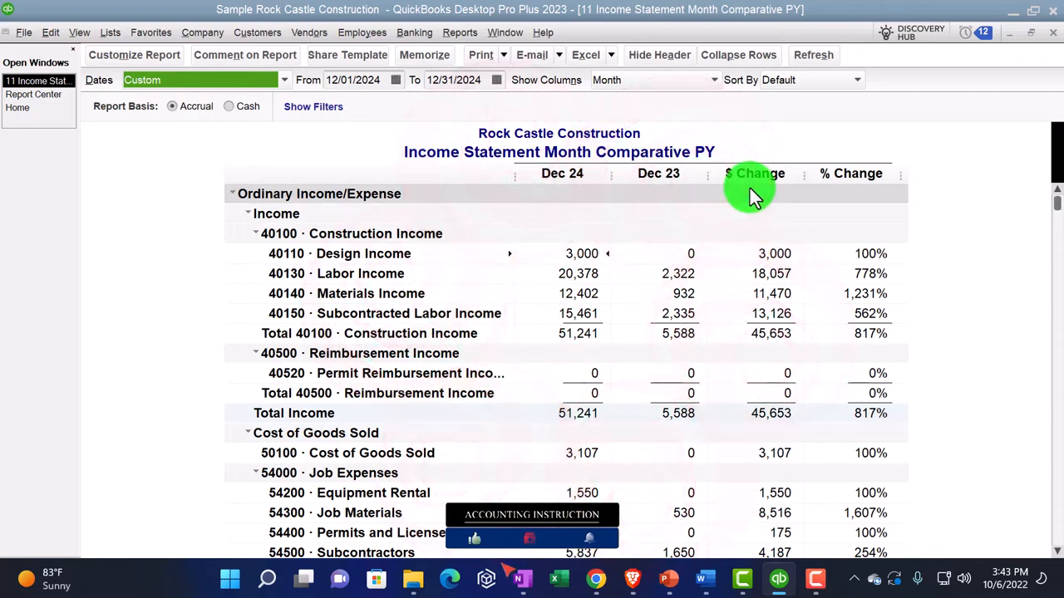
pyautogui.moveTo(834, 183)
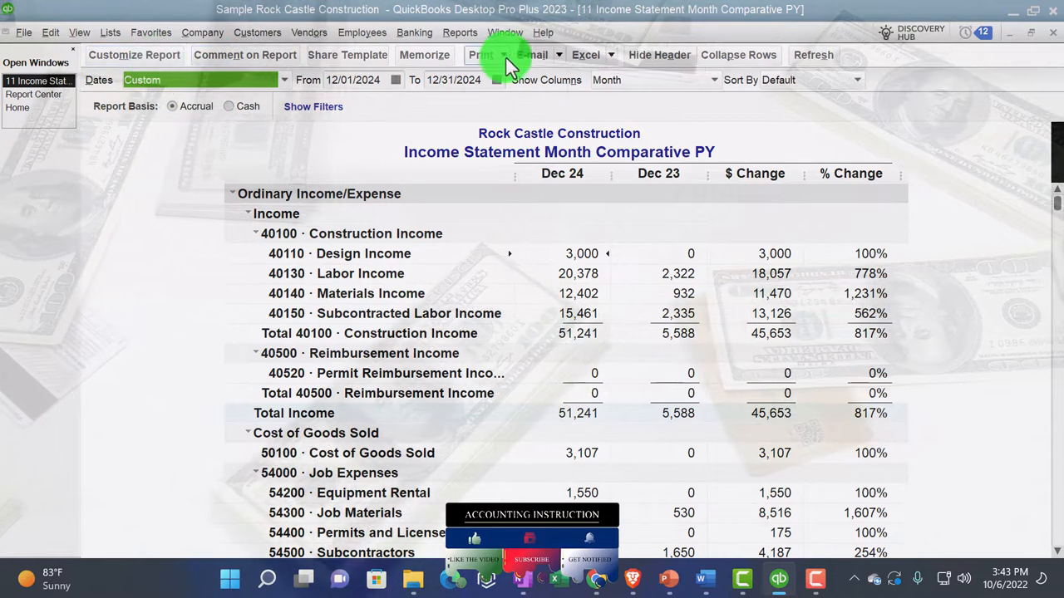
pyautogui.click(480, 55)
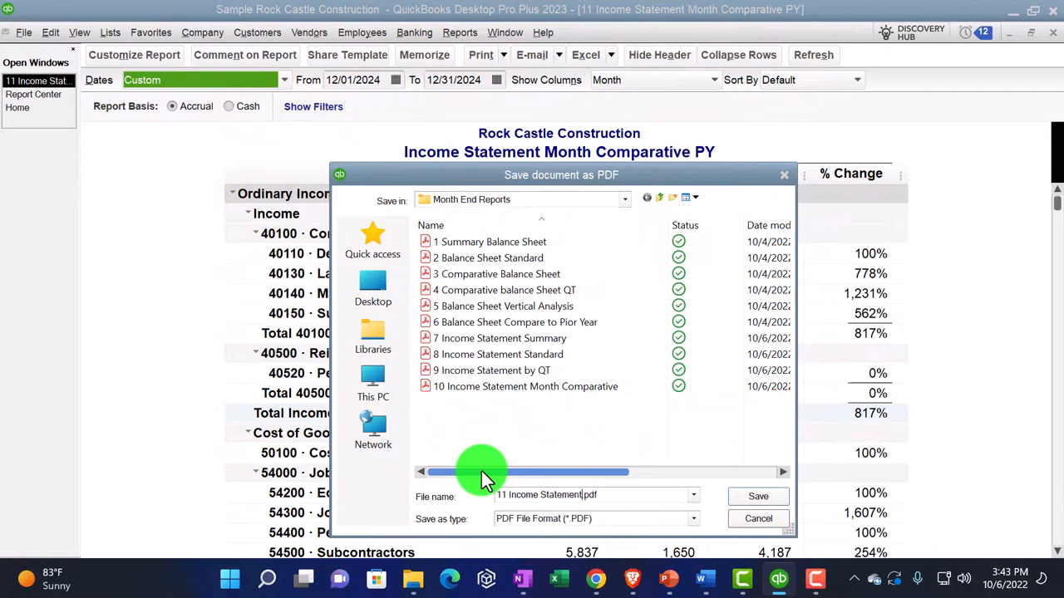
pyautogui.write('Month Comparative PY')
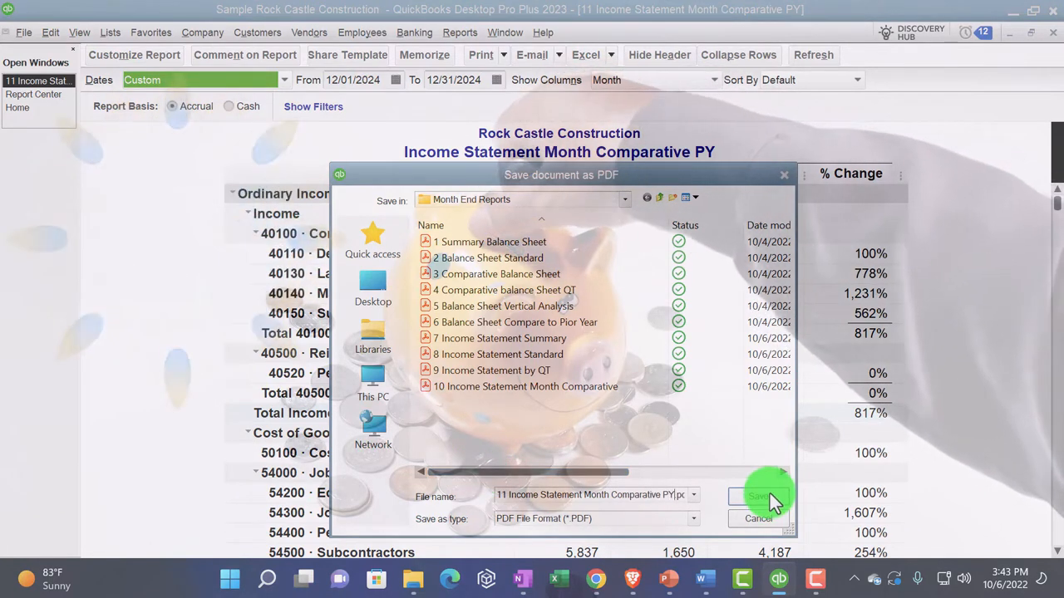
pyautogui.click(761, 495)
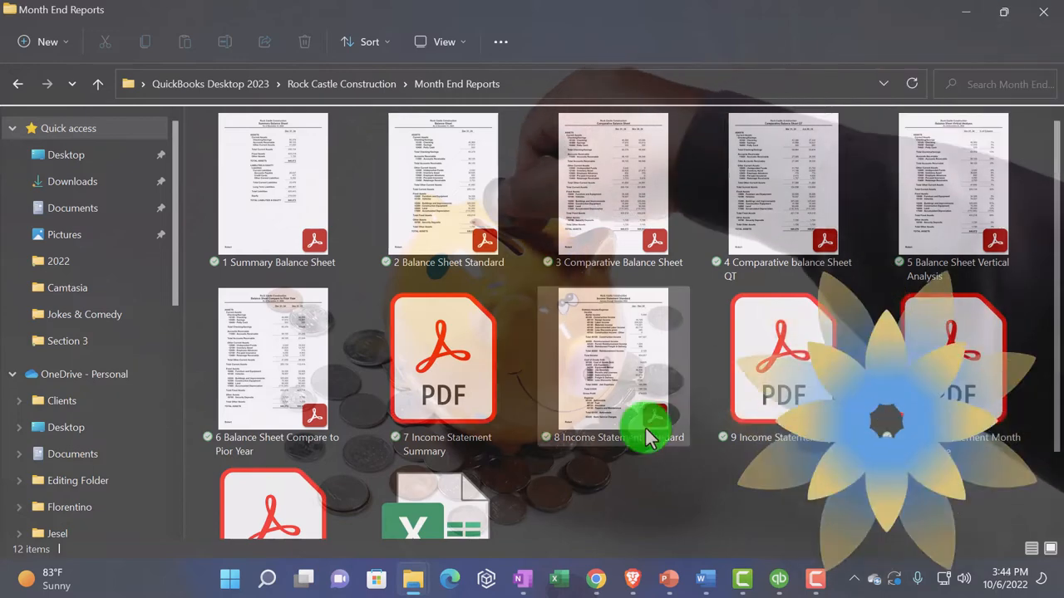
# Step: Review the eleven PDFs in Month End Reports and go back up to the Rock Castle Construction folder
pyautogui.scroll(-3)
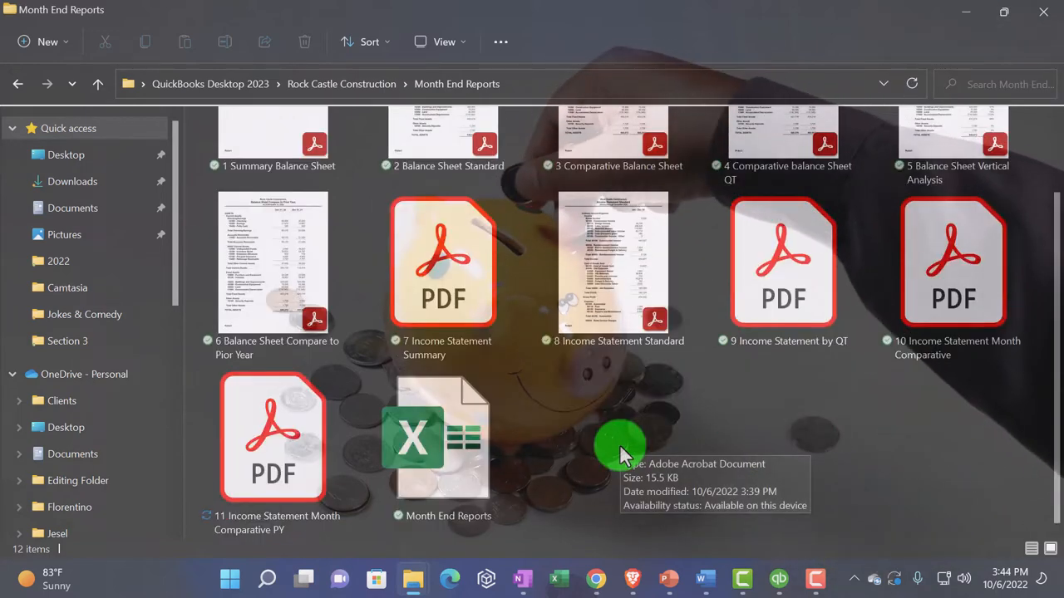
pyautogui.click(440, 445)
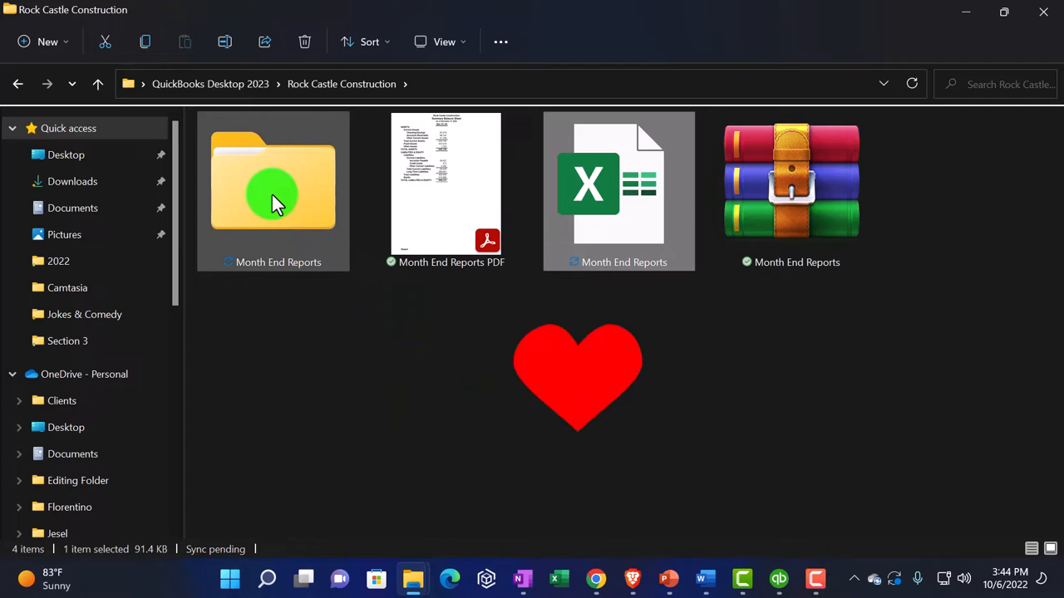
pyautogui.doubleClick(272, 181)
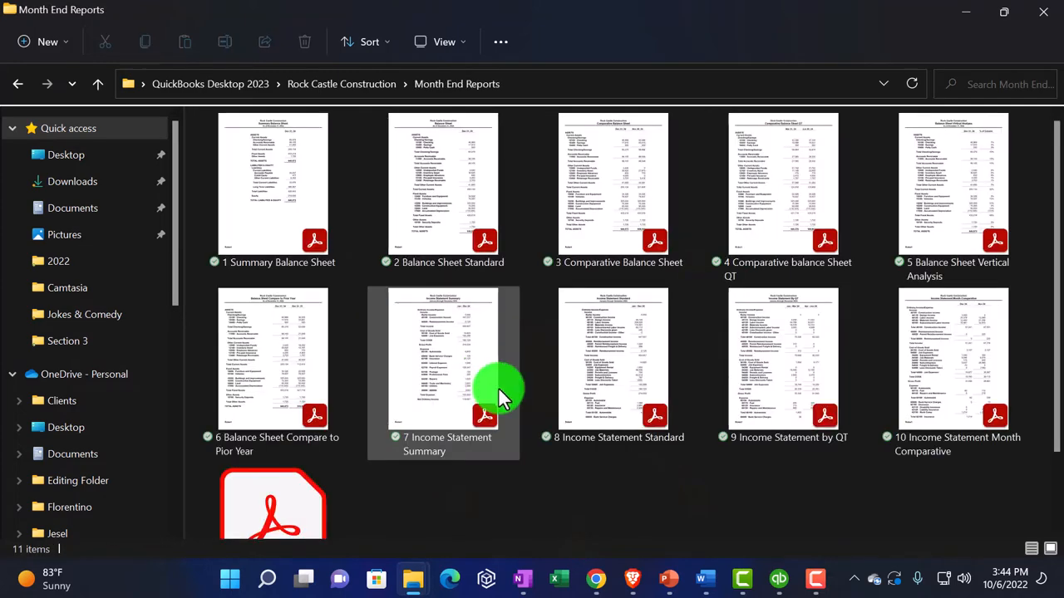
pyautogui.moveTo(253, 213)
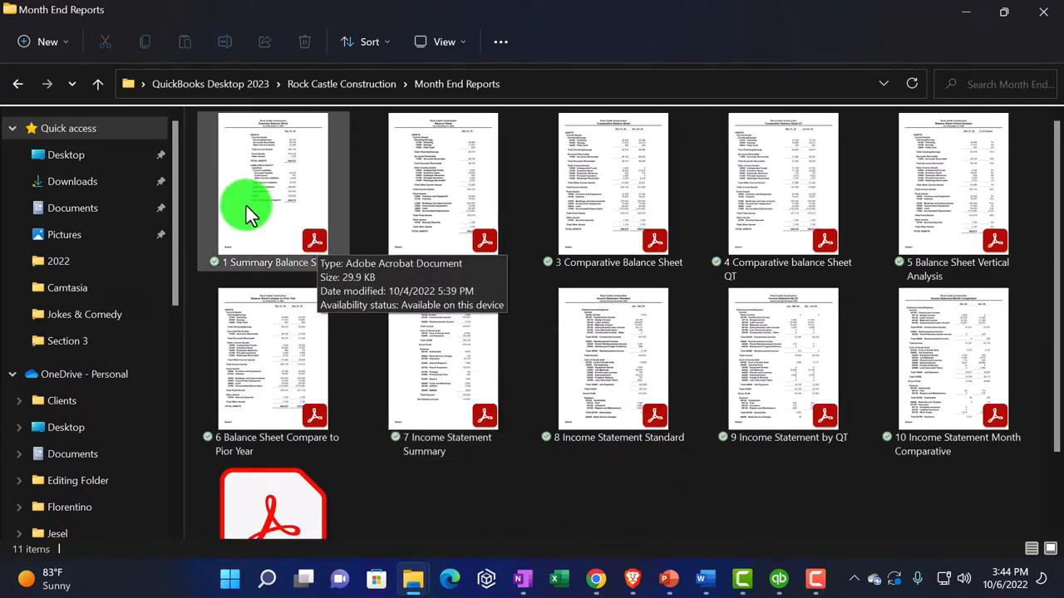
pyautogui.moveTo(300, 511)
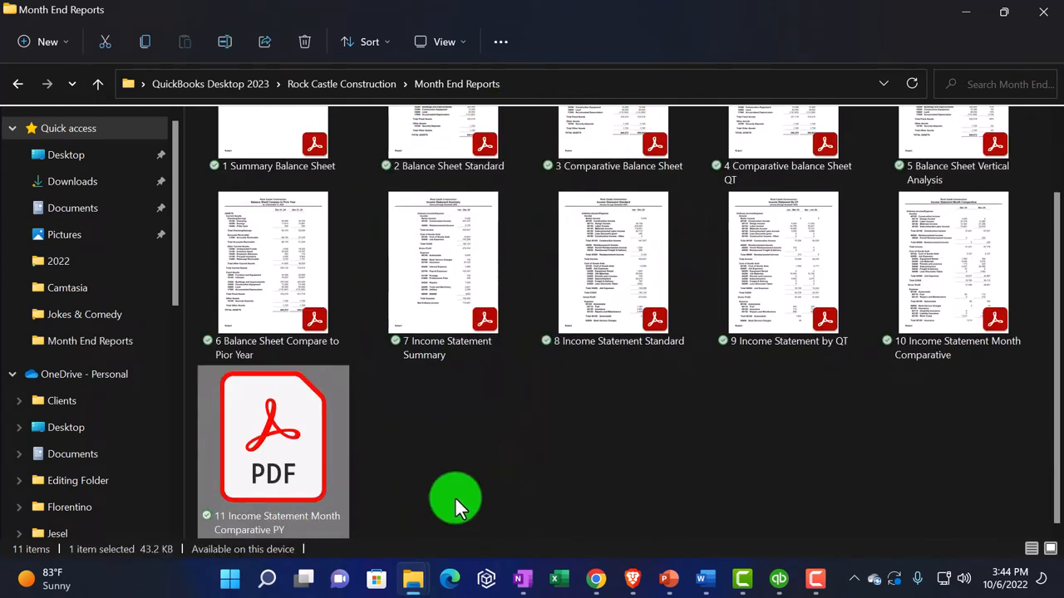
pyautogui.doubleClick(273, 435)
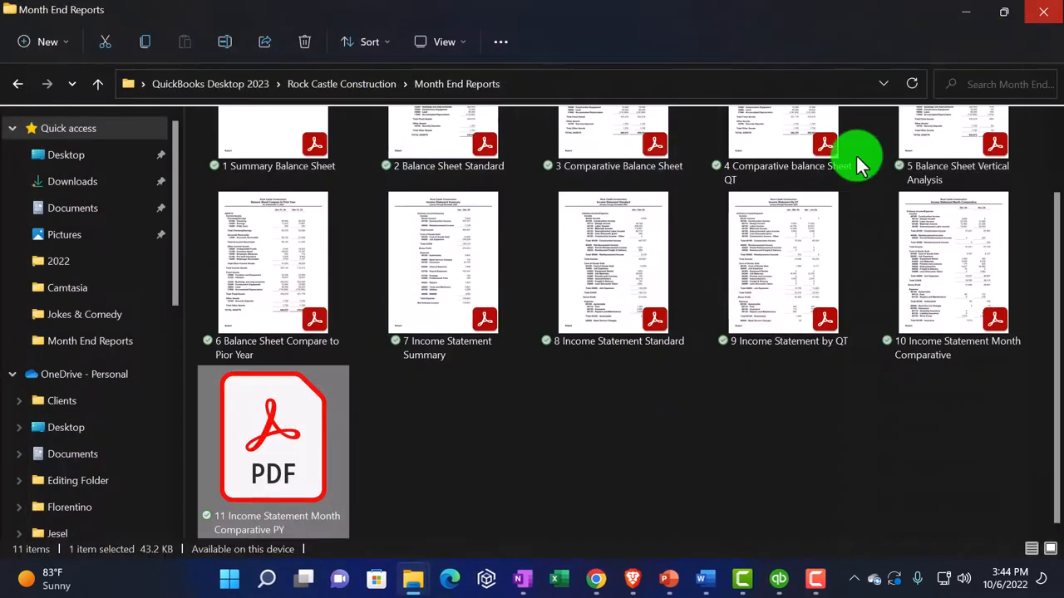
pyautogui.click(512, 446)
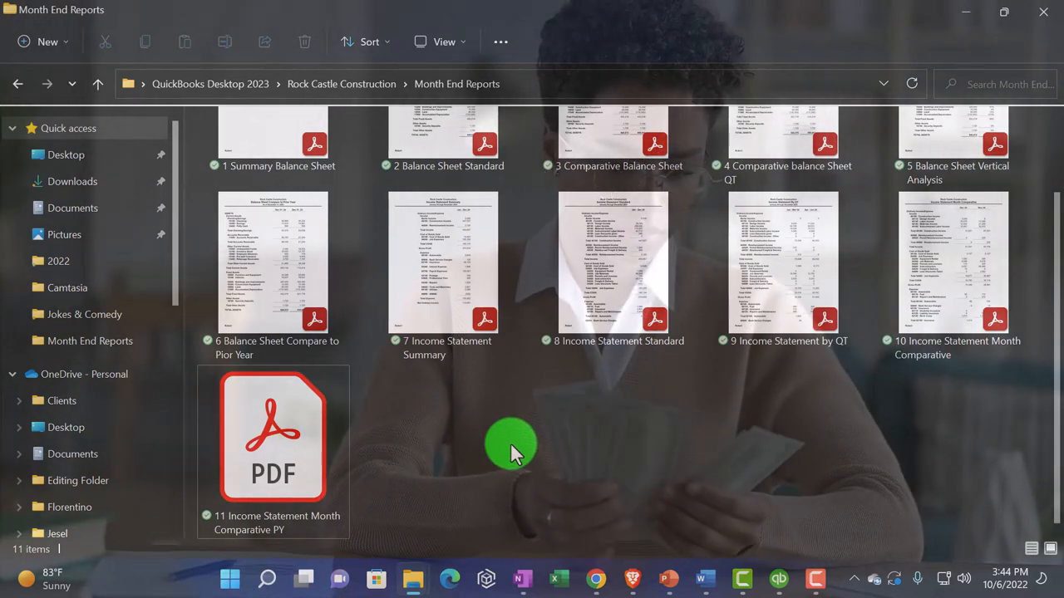
pyautogui.scroll(3)
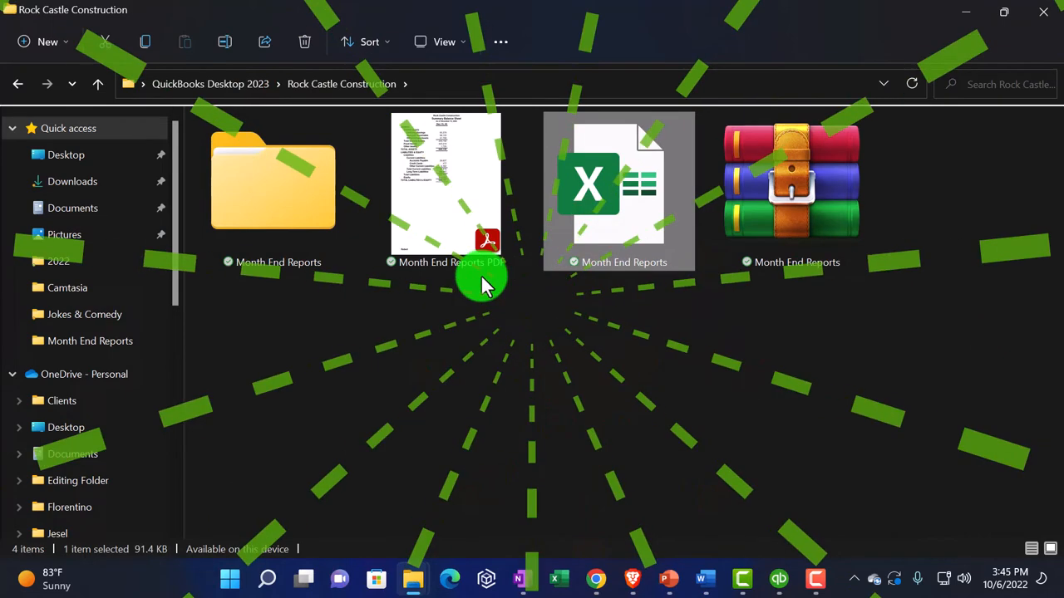
pyautogui.moveTo(446, 266)
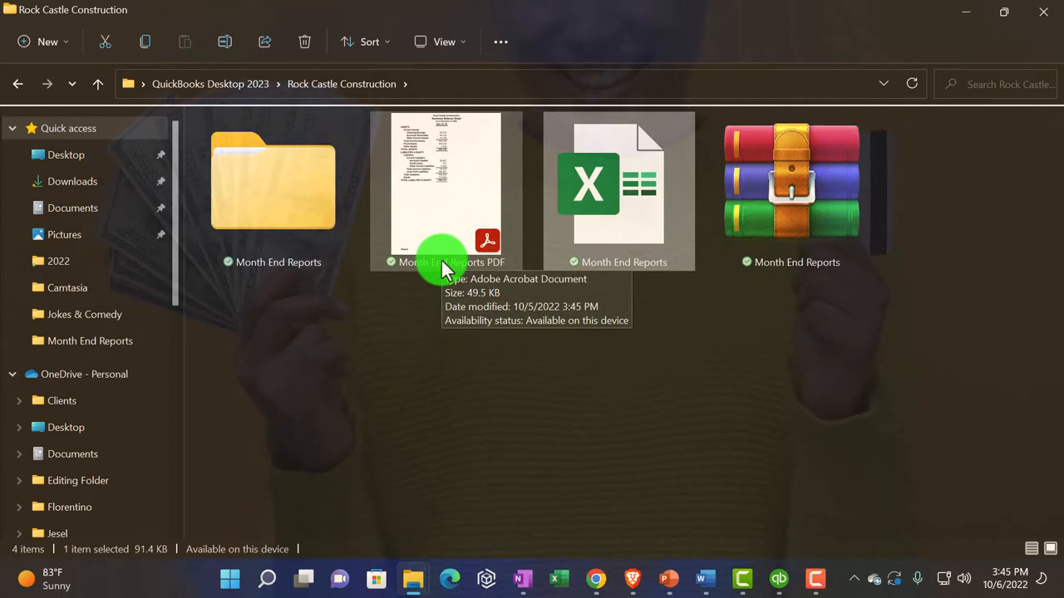
pyautogui.moveTo(445, 263)
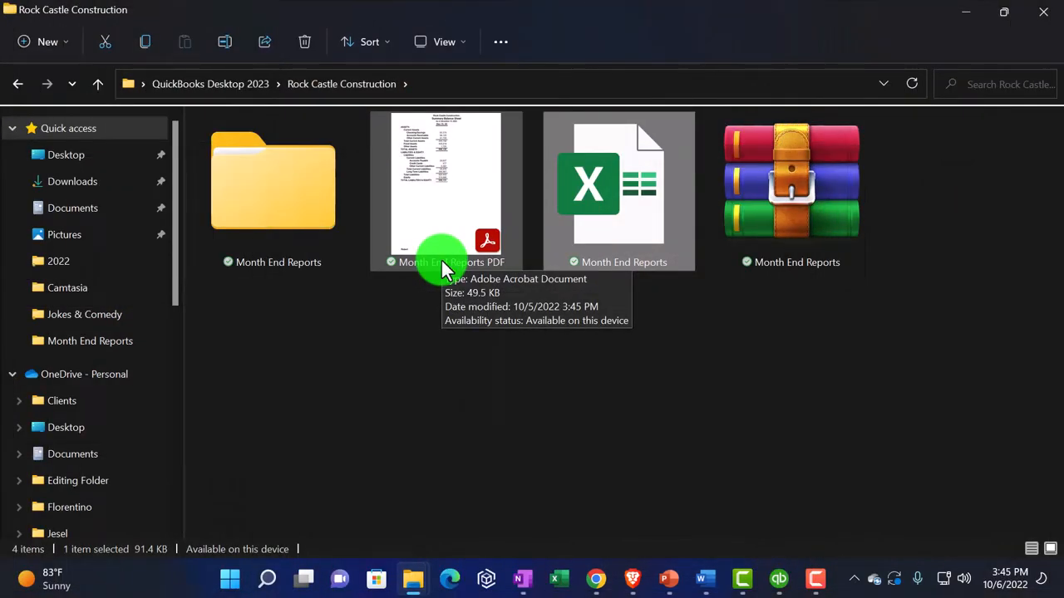
pyautogui.moveTo(274, 196)
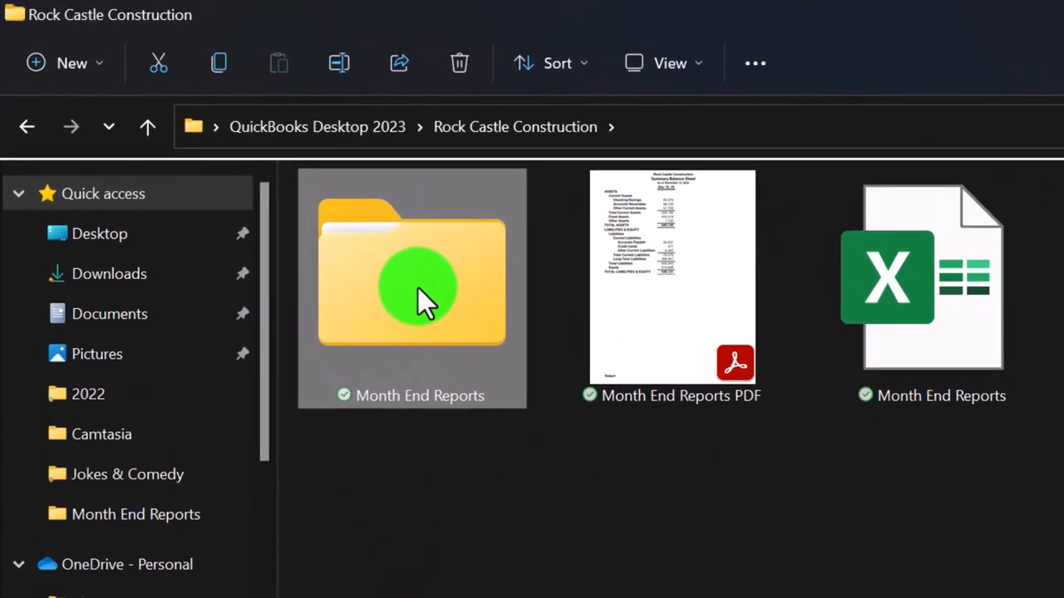
# Step: Compress the Month End Reports folder into a Month End Reports (2) ZIP archive
pyautogui.rightClick(419, 291)
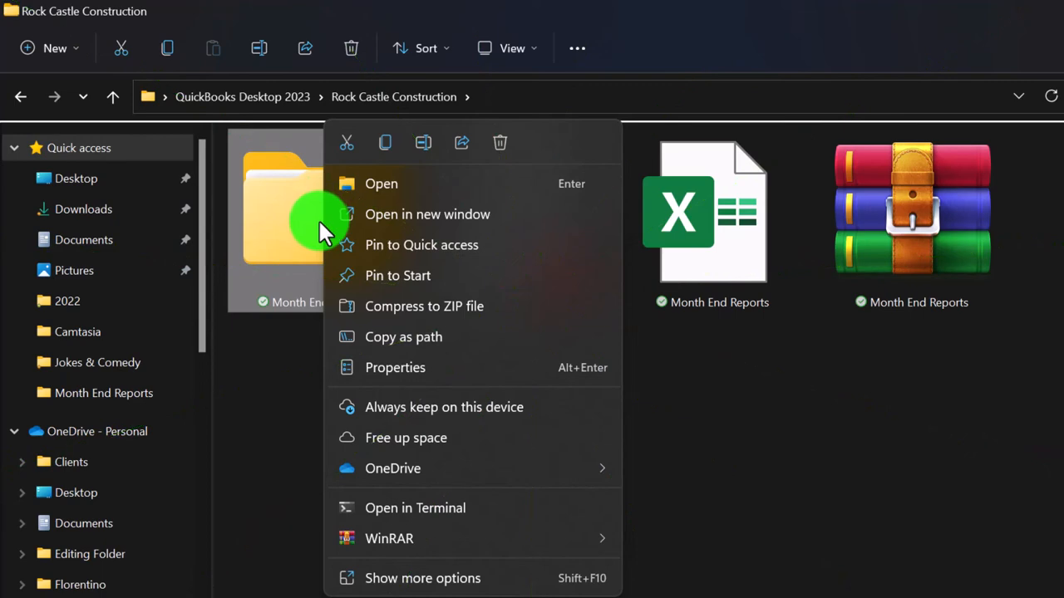
pyautogui.moveTo(365, 306)
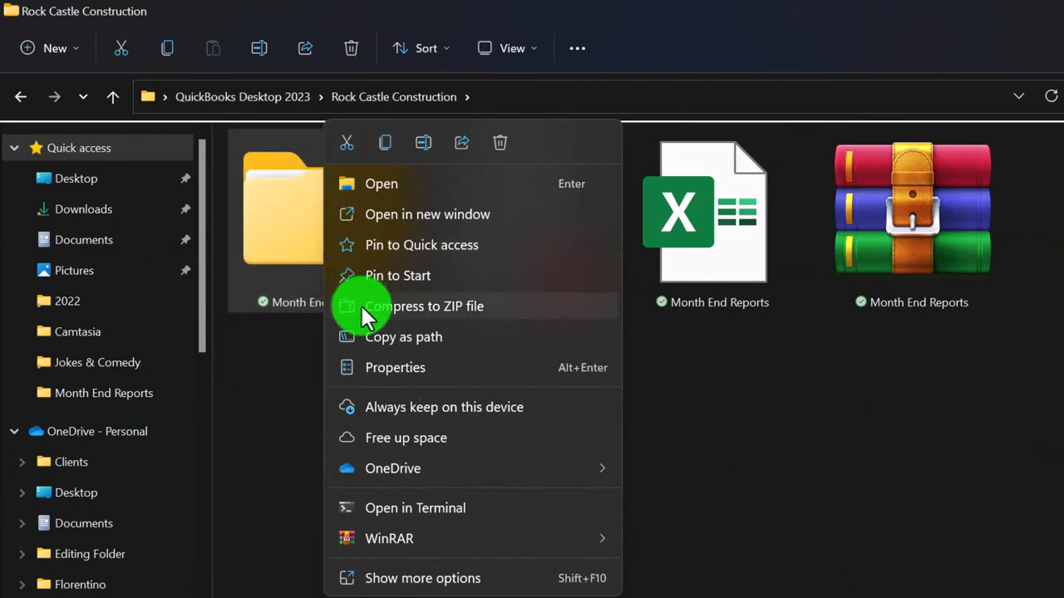
pyautogui.click(424, 306)
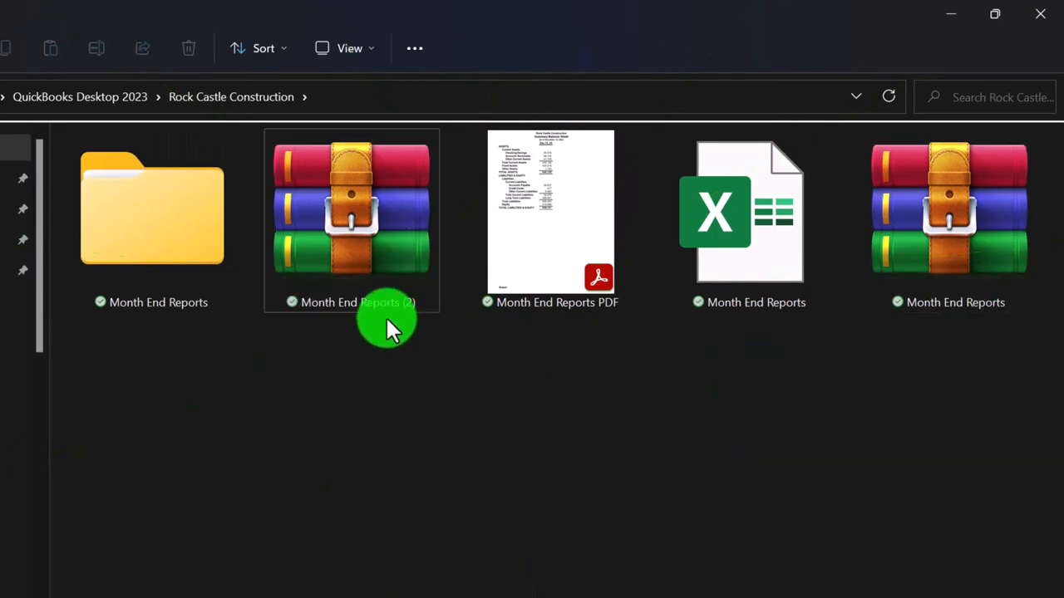
pyautogui.click(949, 208)
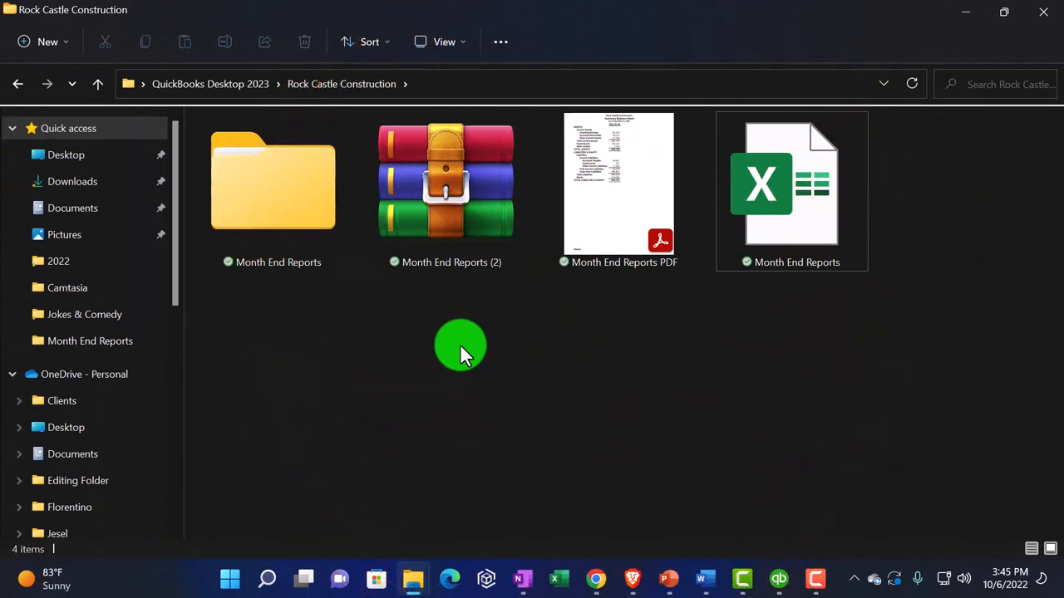
pyautogui.click(445, 191)
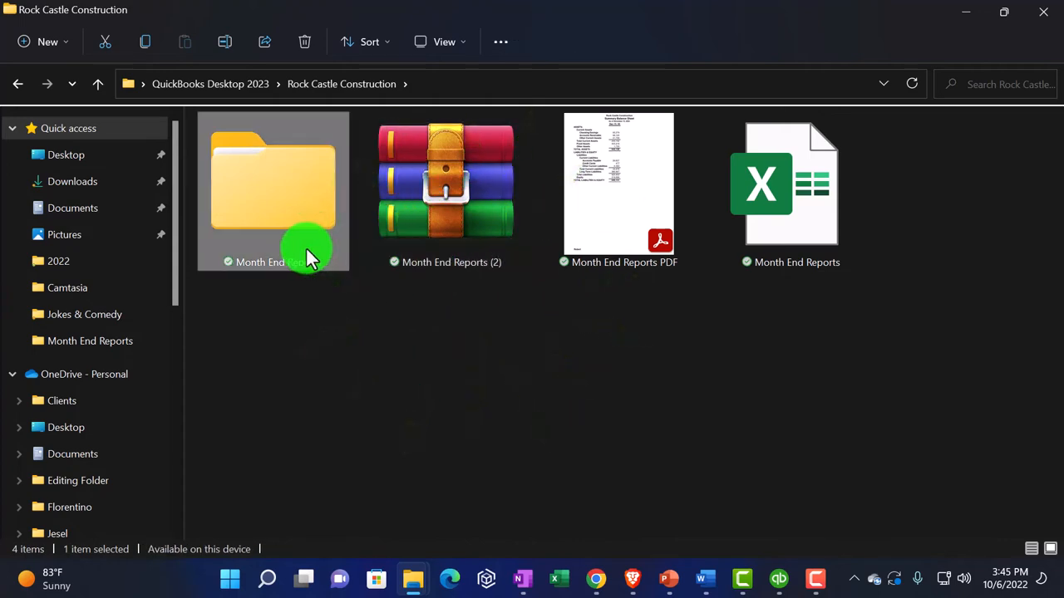
pyautogui.moveTo(307, 250)
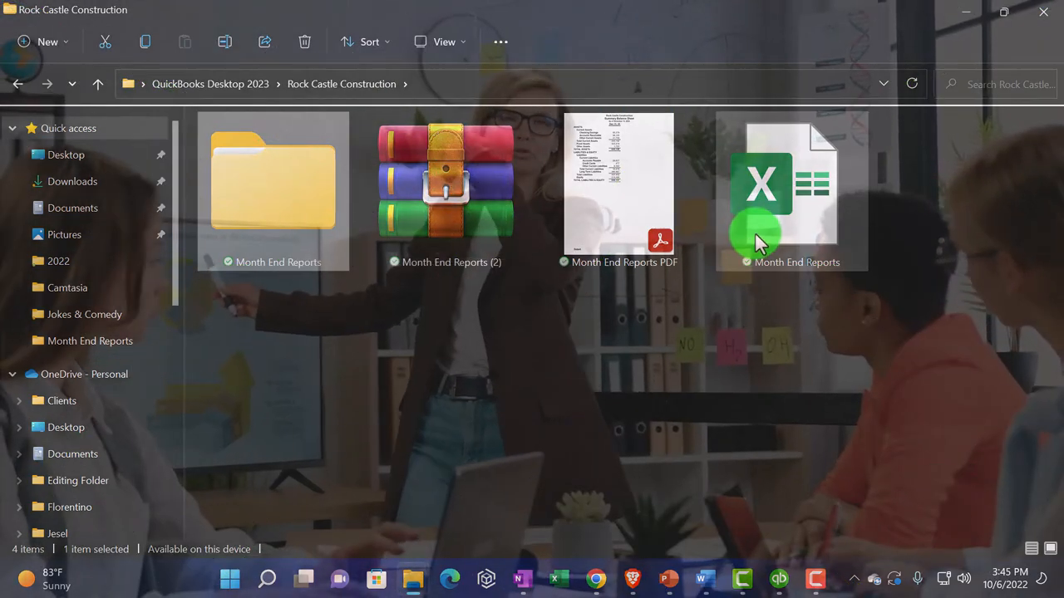
pyautogui.click(778, 578)
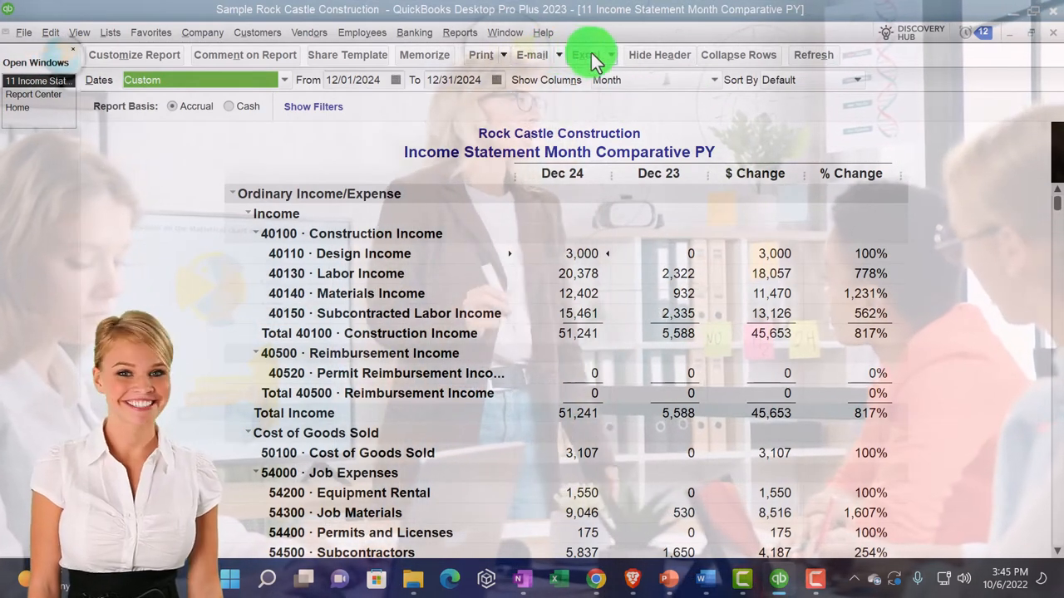
# Step: Look over the E-mail and Excel options on the comparative PY report toolbar
pyautogui.click(590, 54)
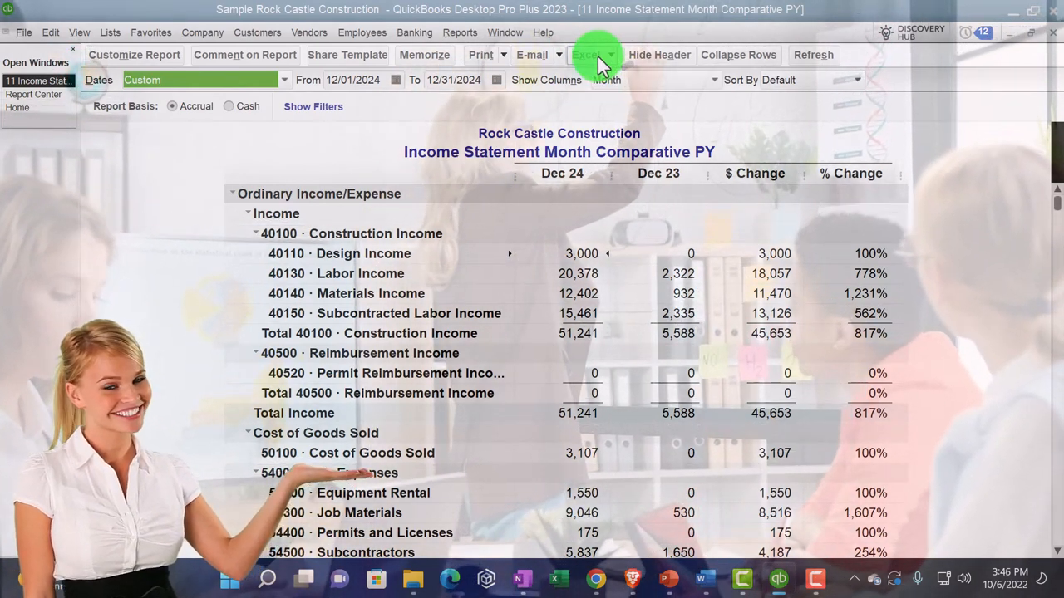
pyautogui.moveTo(606, 91)
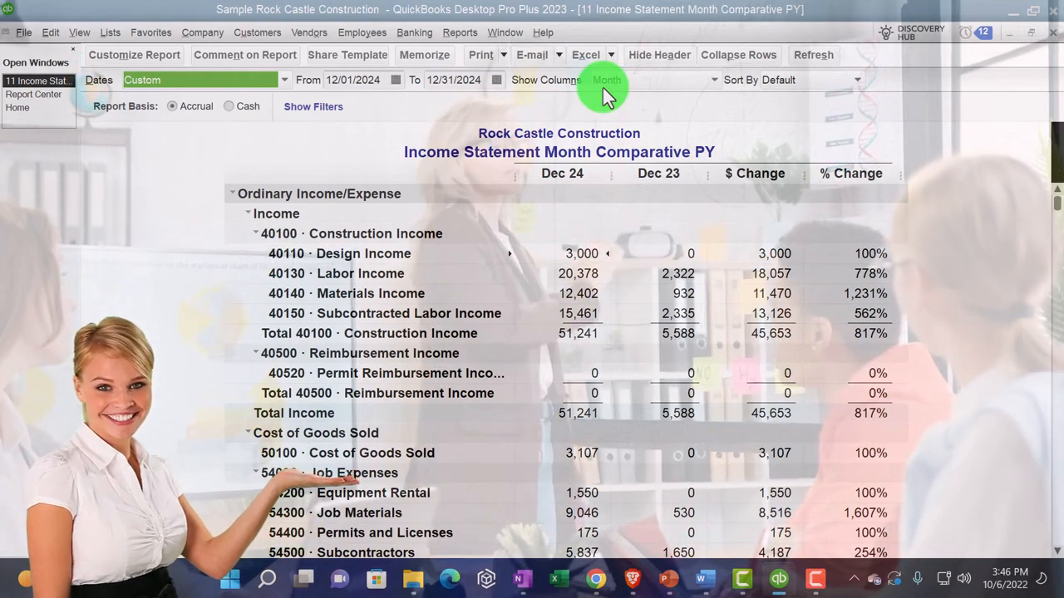